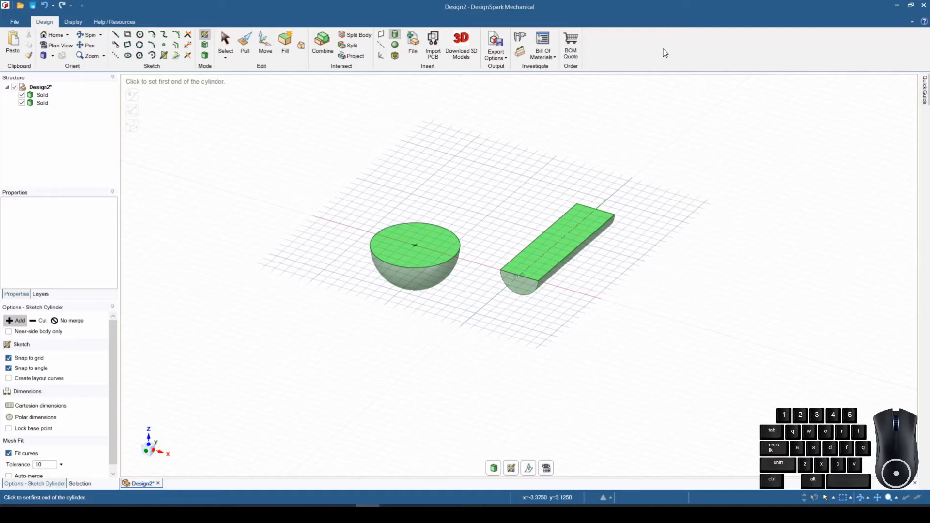
mouse_move(322, 39)
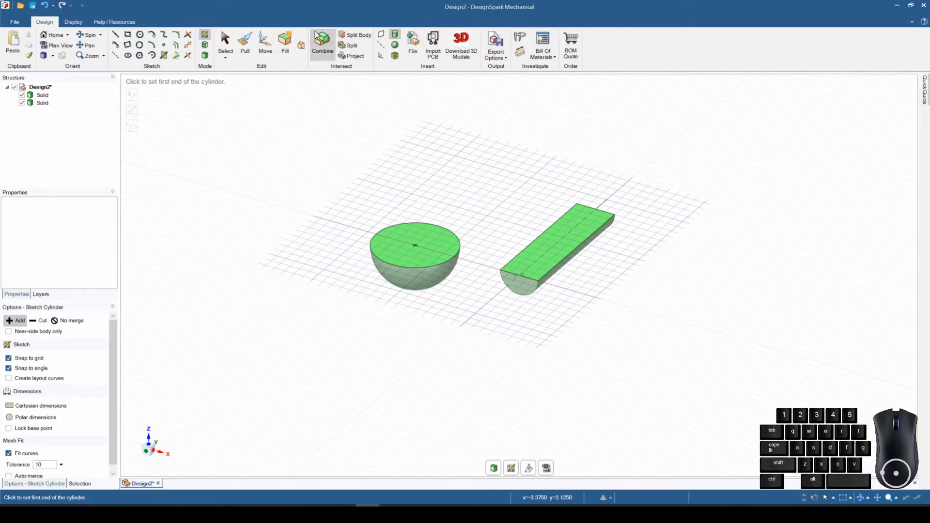
mouse_move(380, 182)
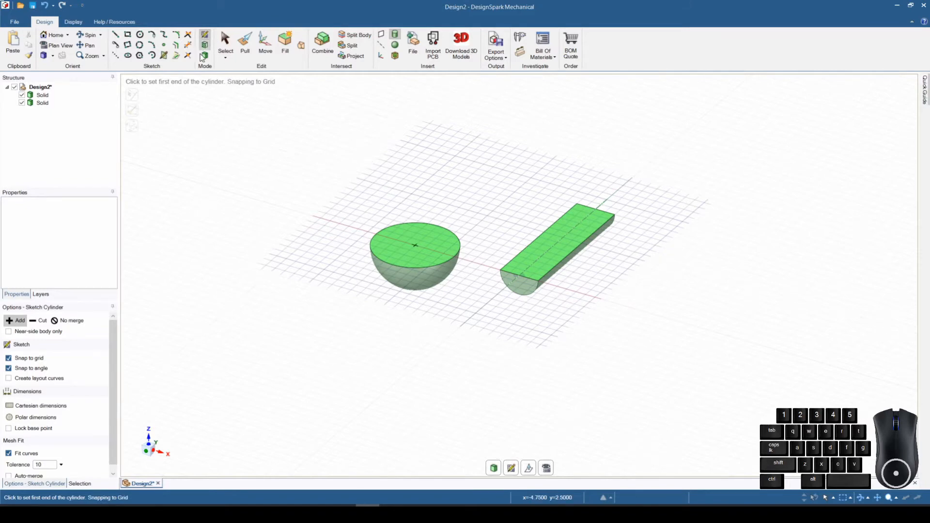
mouse_move(205, 37)
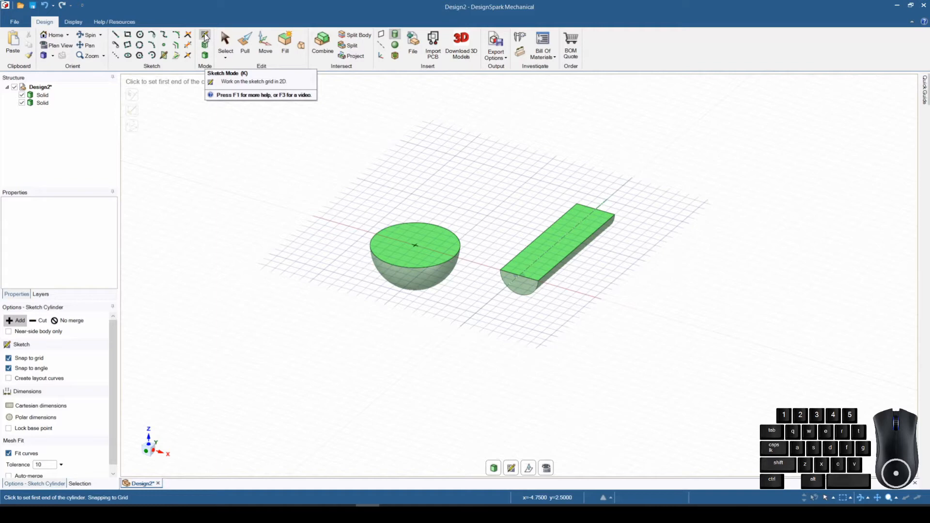
mouse_move(205, 43)
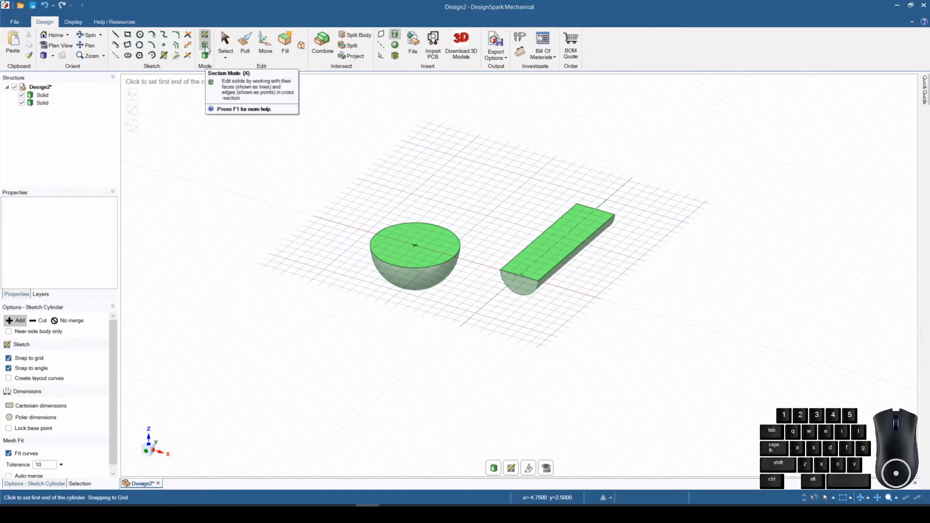
mouse_move(205, 44)
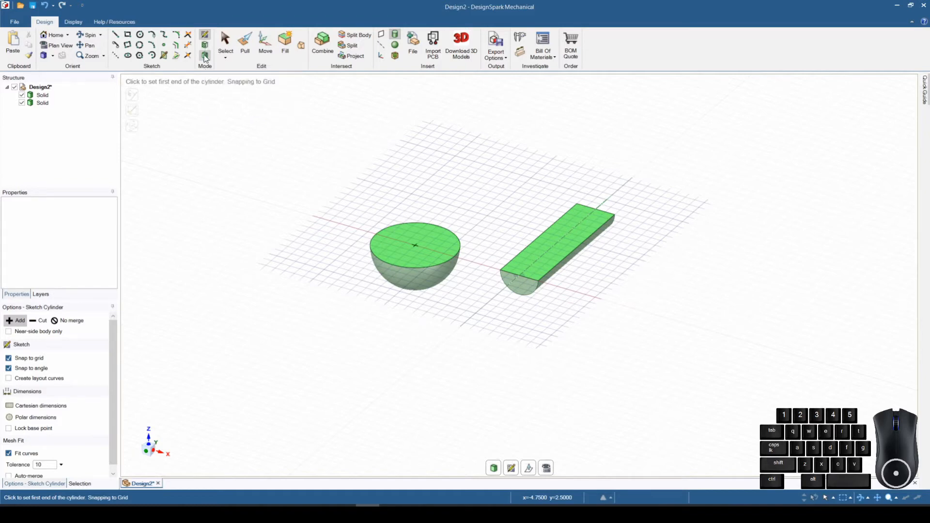
mouse_move(204, 41)
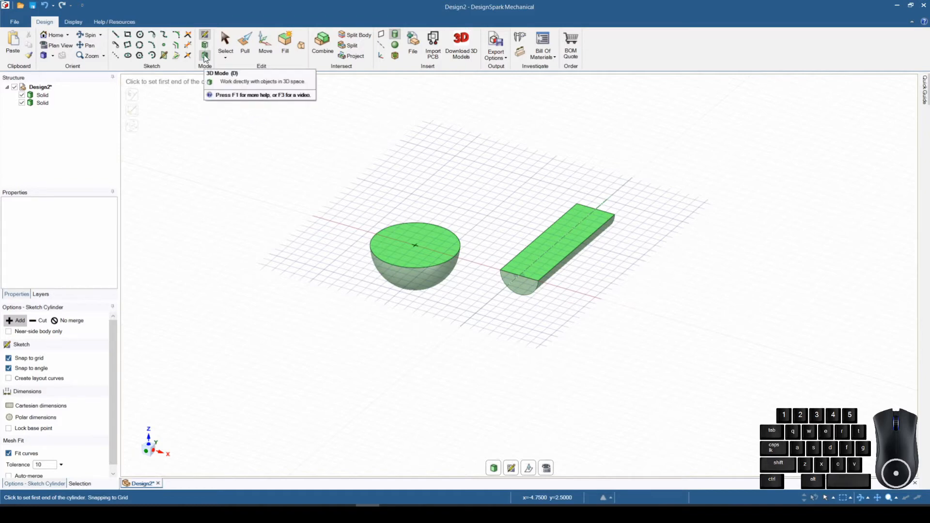
Step: Switch to 3D Mode so the sphere and cylinder show as whole solids
click(204, 44)
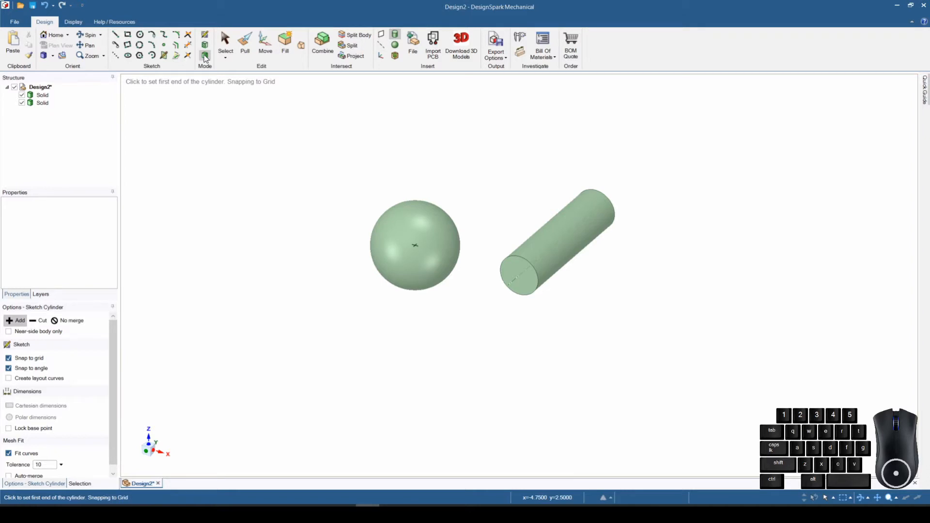
mouse_move(226, 153)
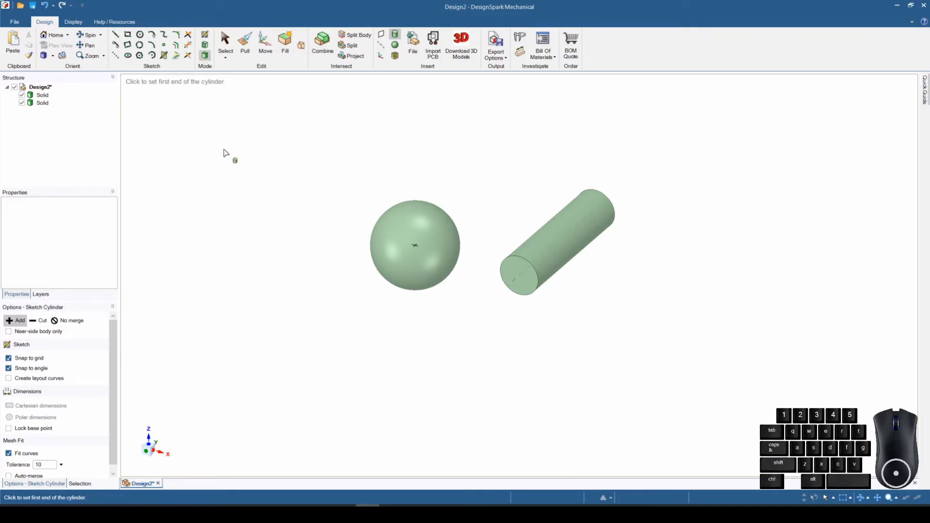
mouse_move(88, 76)
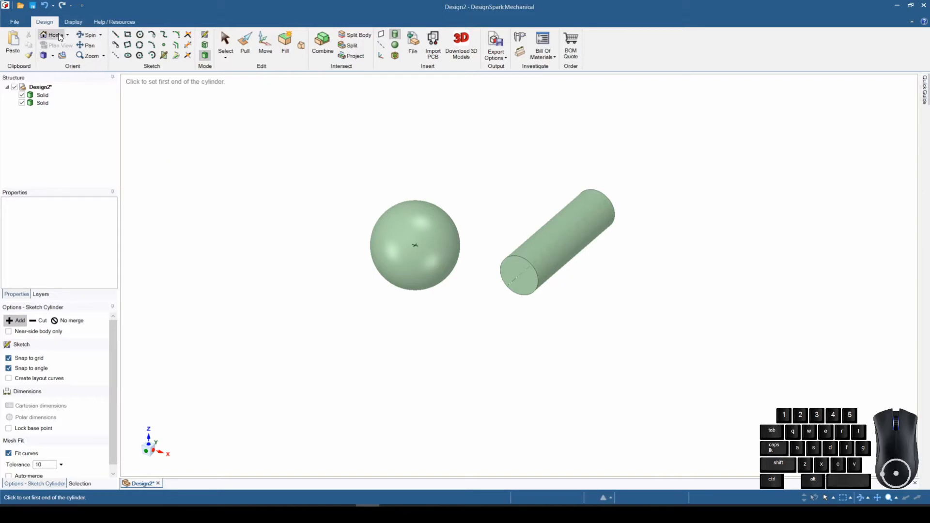
mouse_move(72, 70)
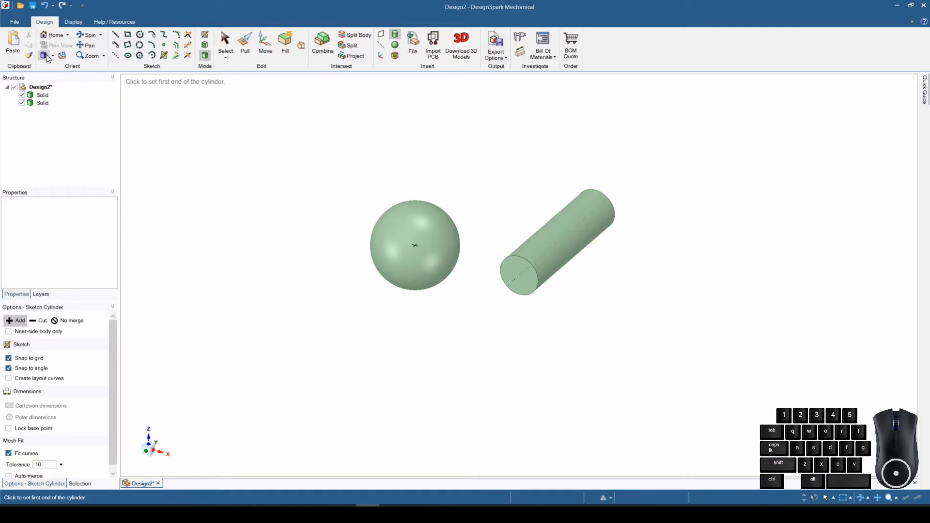
mouse_move(44, 55)
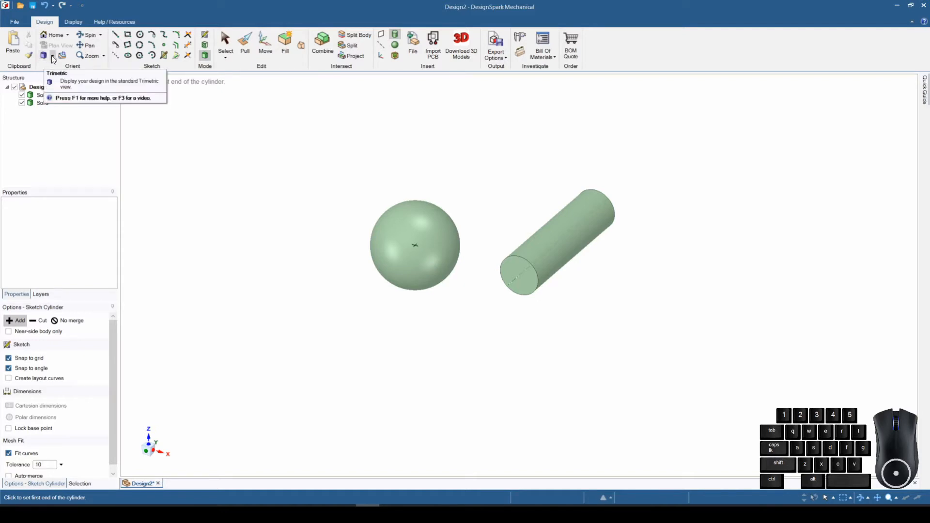
Step: Drop down the standard view orientations (Top, Left, Front, Back, Home, Trimetric)
click(67, 55)
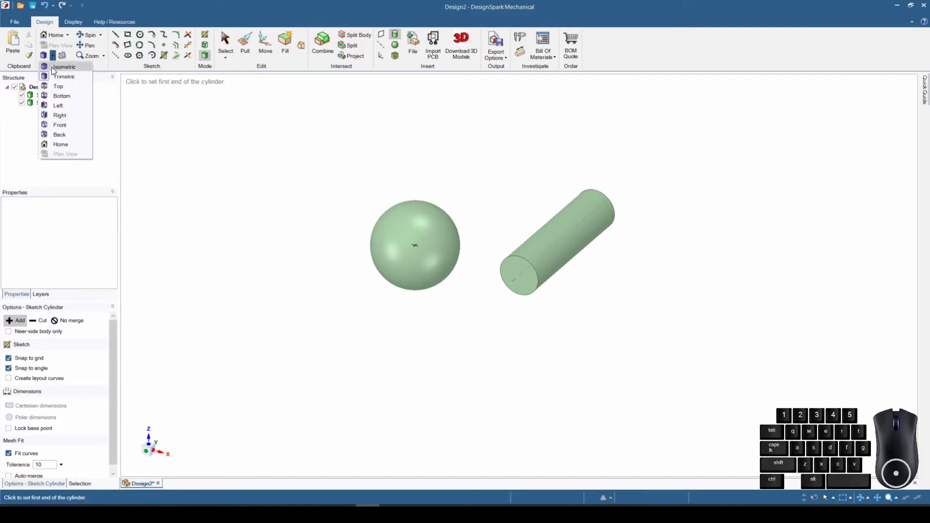
mouse_move(64, 78)
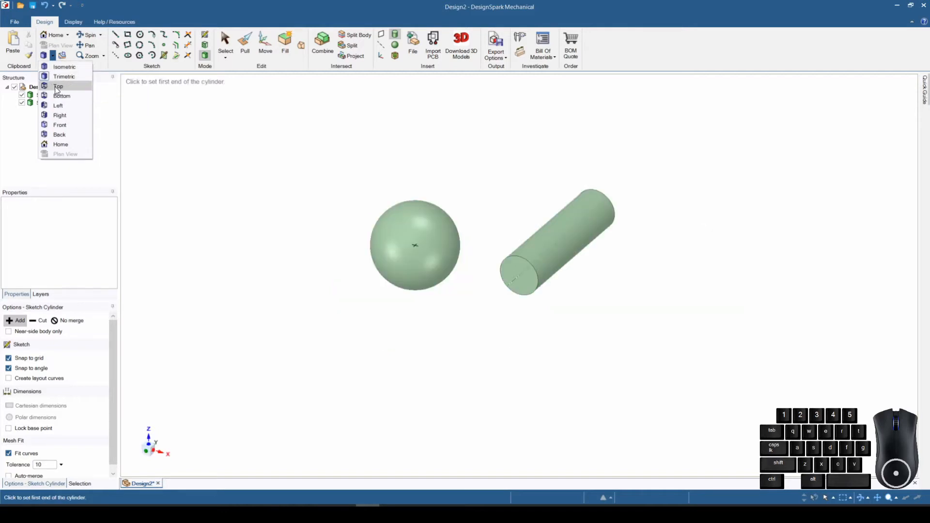
mouse_move(62, 96)
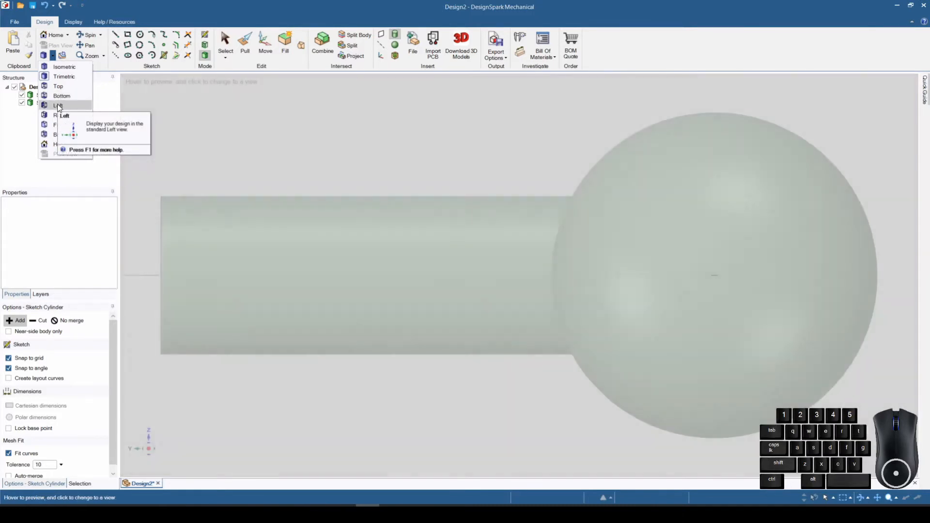
mouse_move(59, 115)
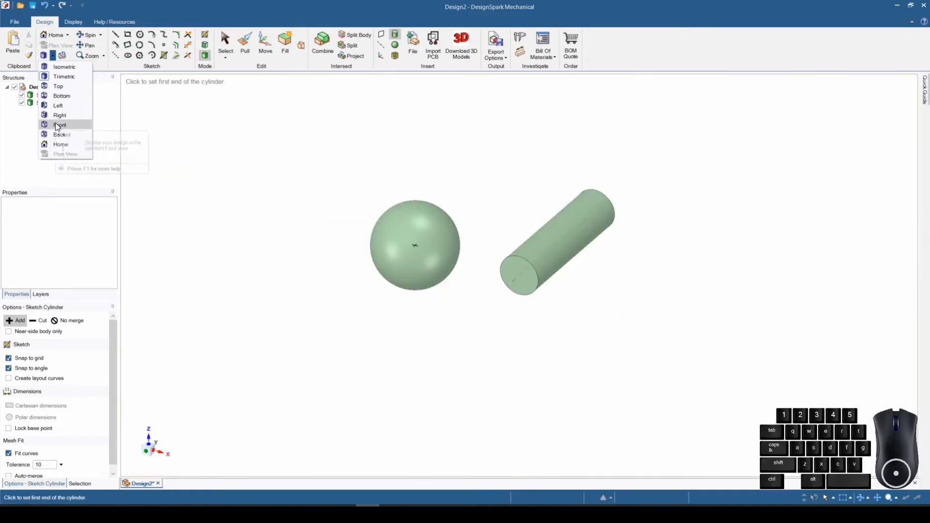
mouse_move(59, 135)
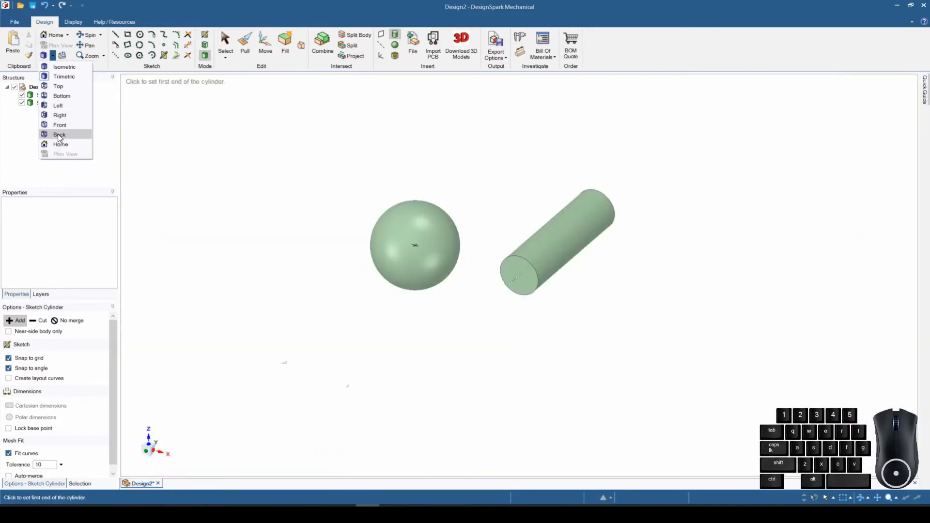
mouse_move(60, 145)
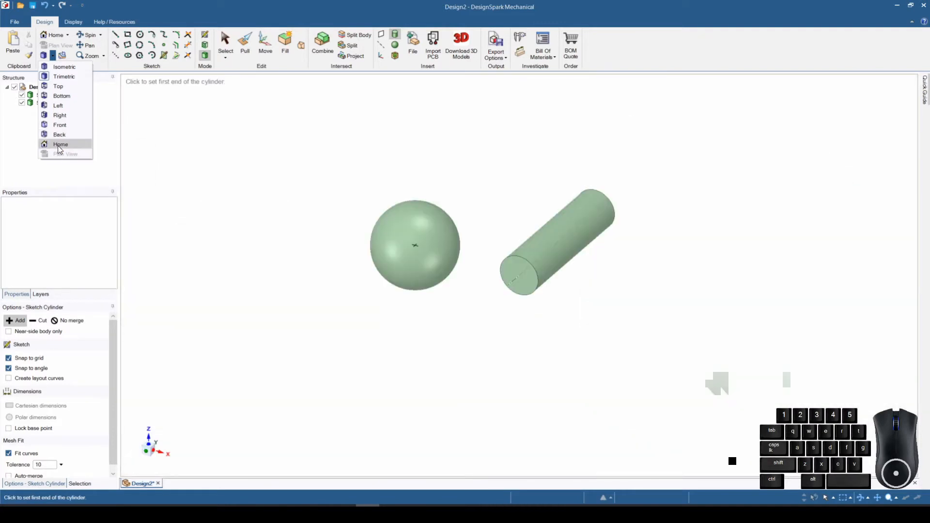
mouse_move(60, 145)
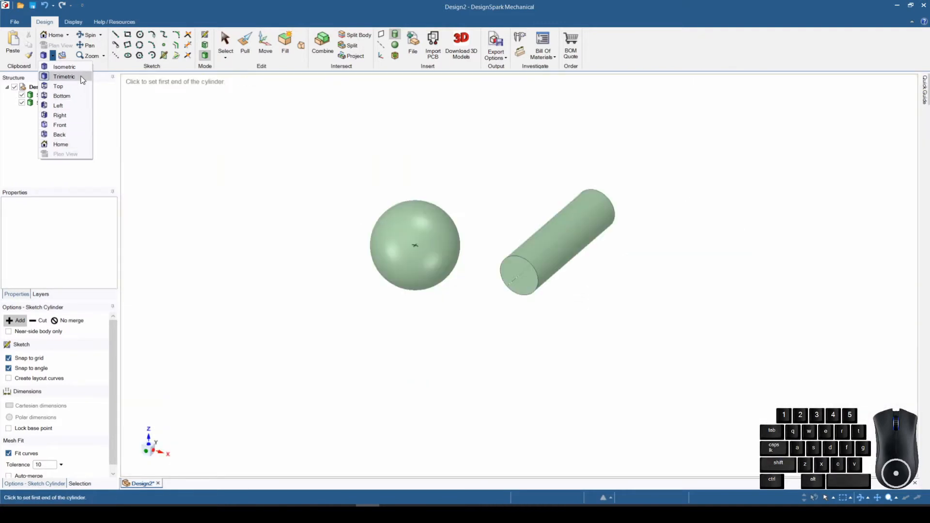
mouse_move(58, 46)
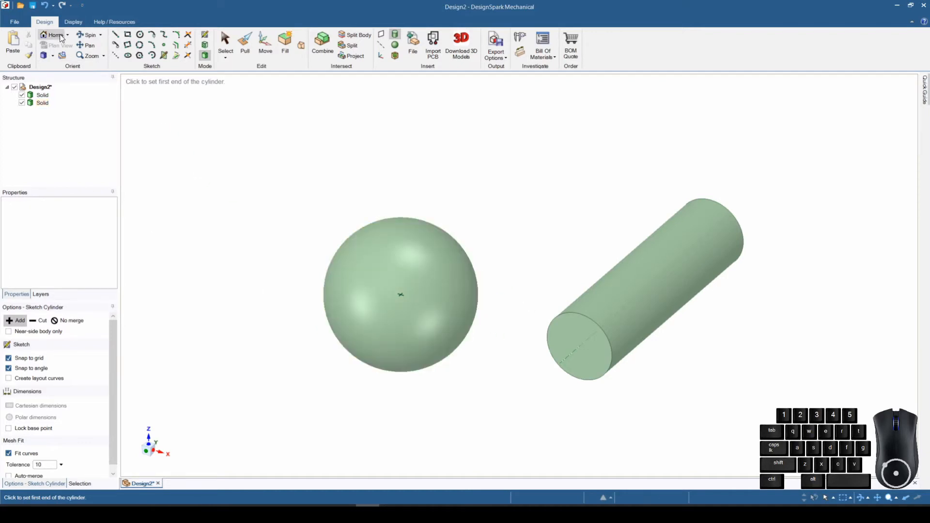
mouse_move(54, 35)
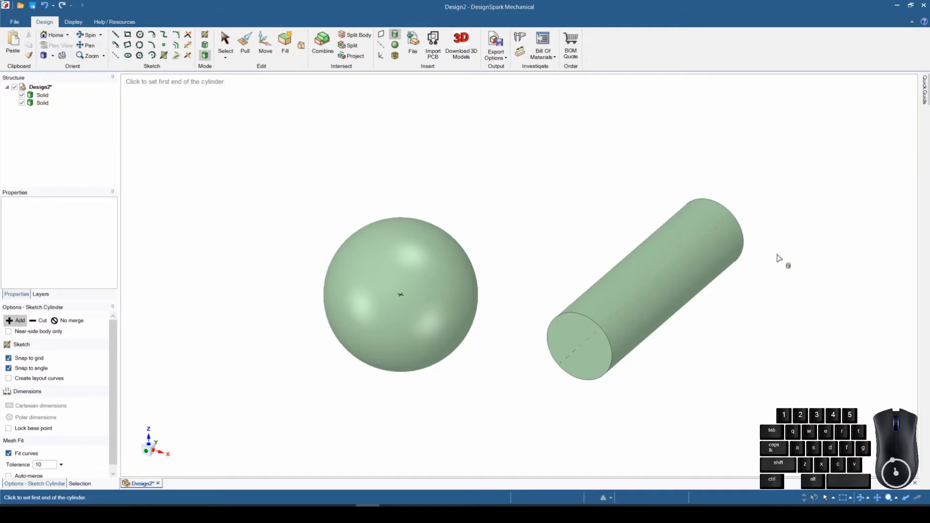
mouse_move(208, 140)
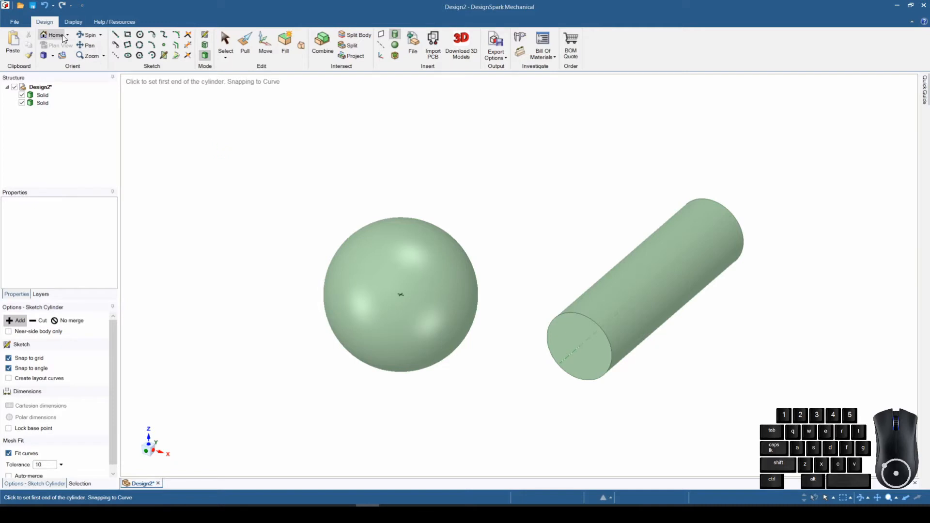
mouse_move(56, 35)
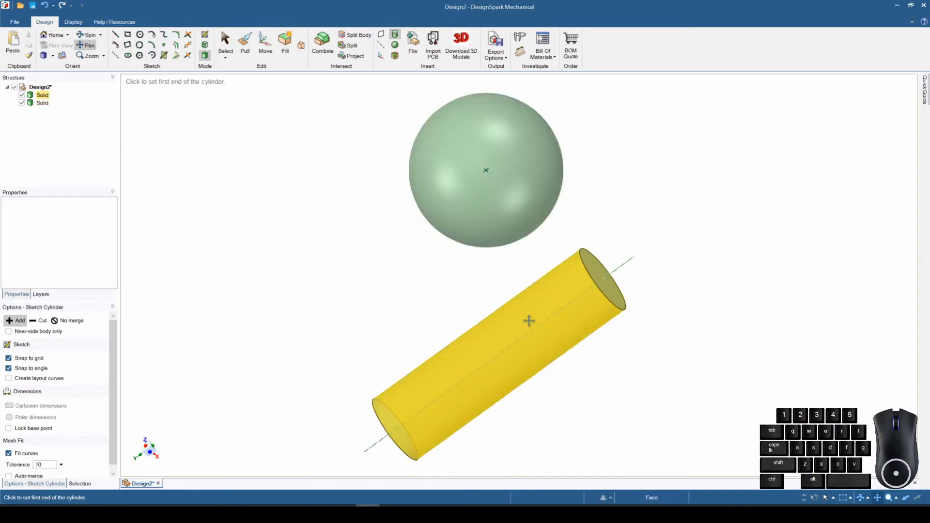
mouse_move(314, 333)
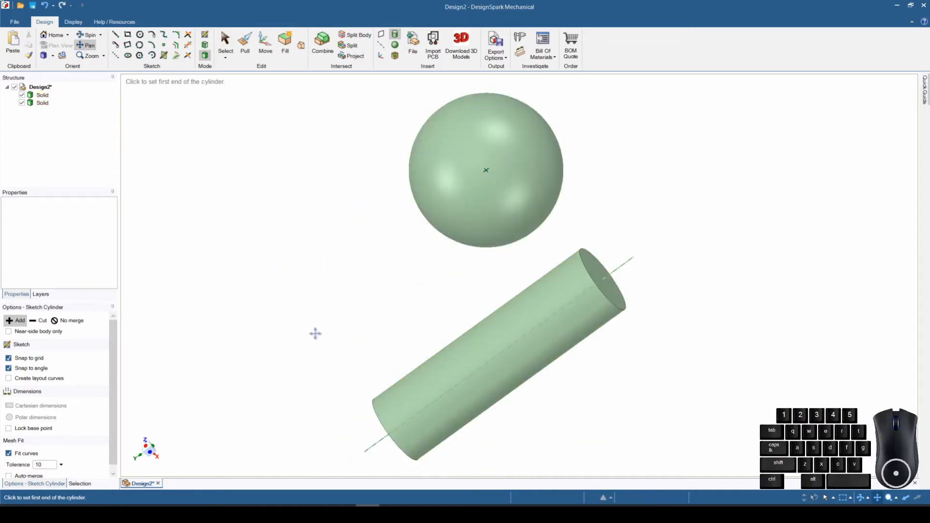
Step: Return to the home view, zoom out and back in, then switch to Spin orbiting
click(53, 35)
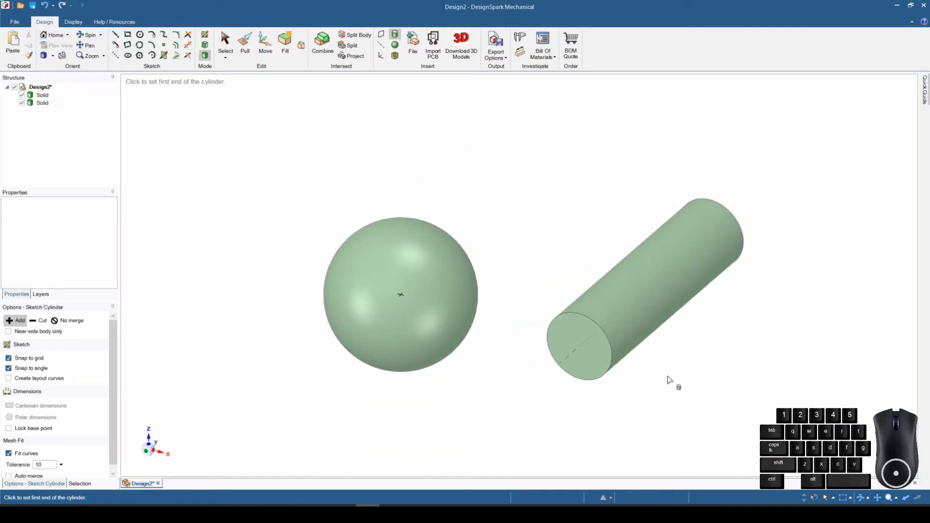
mouse_move(90, 56)
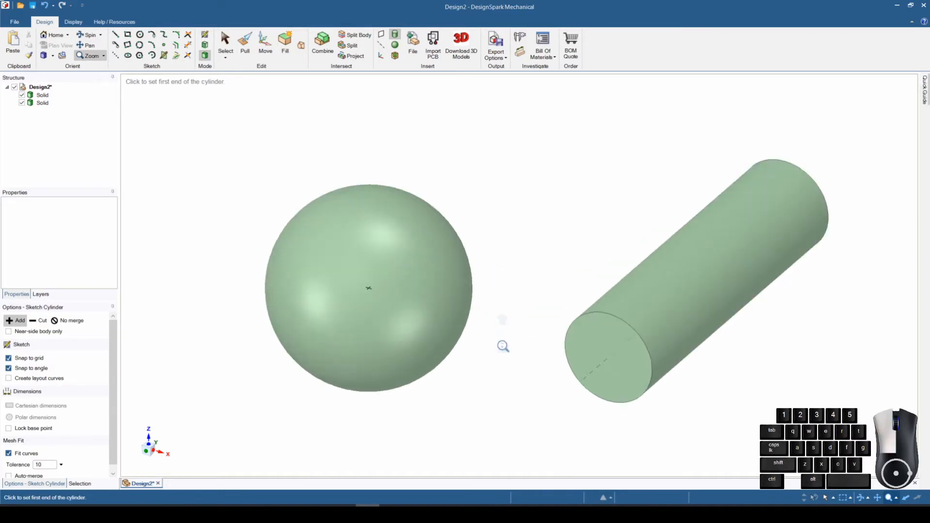
scroll(down, 3)
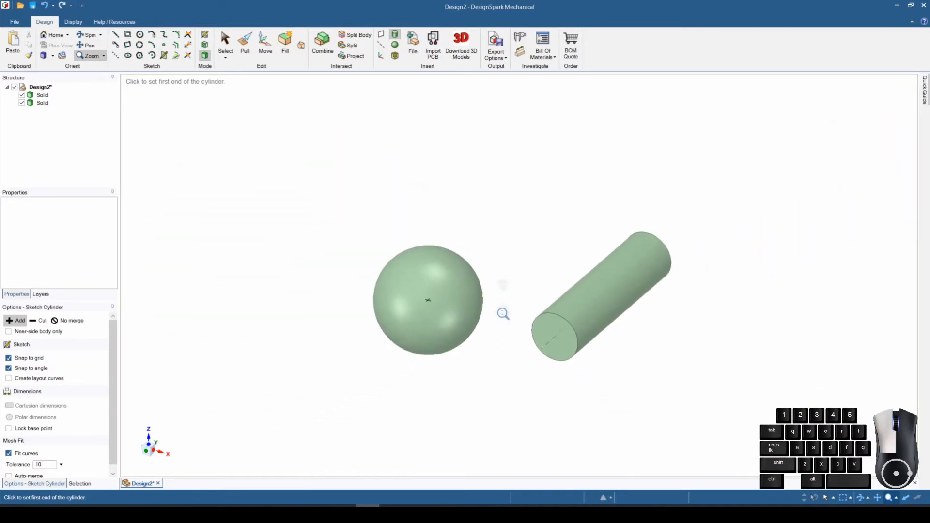
scroll(up, 3)
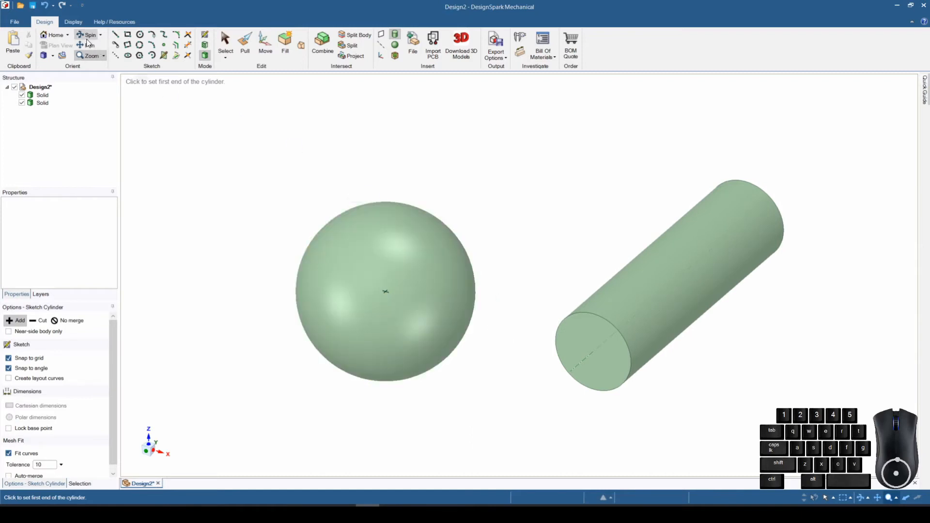
click(384, 291)
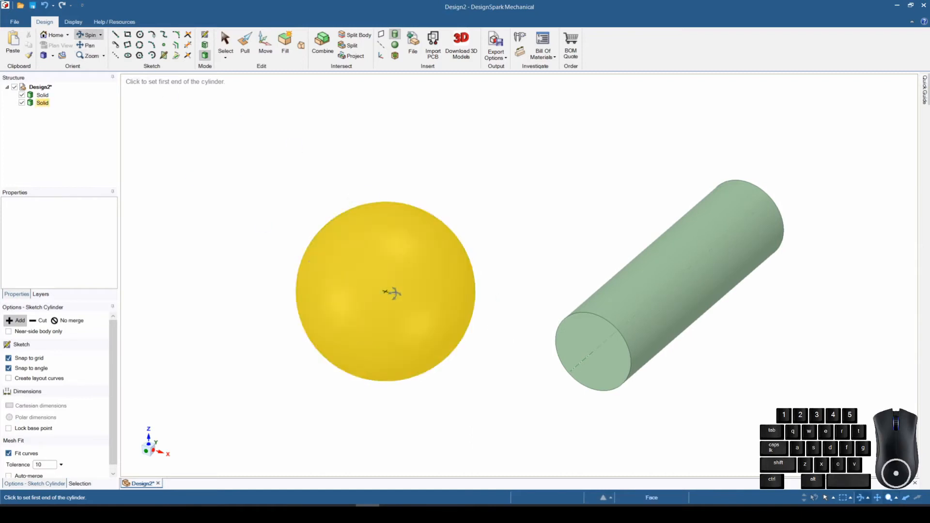
mouse_move(397, 300)
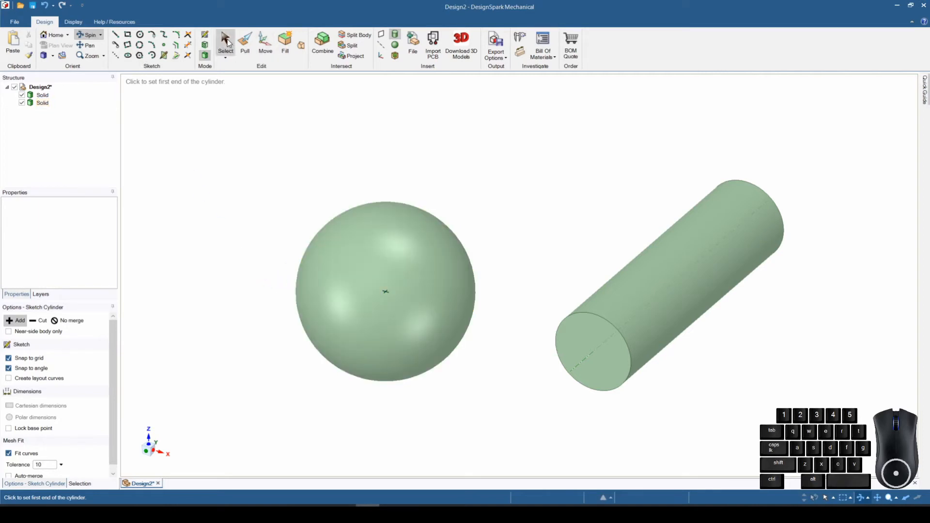
Step: Return to the Select tool with the sphere and cylinder back in overview
click(226, 42)
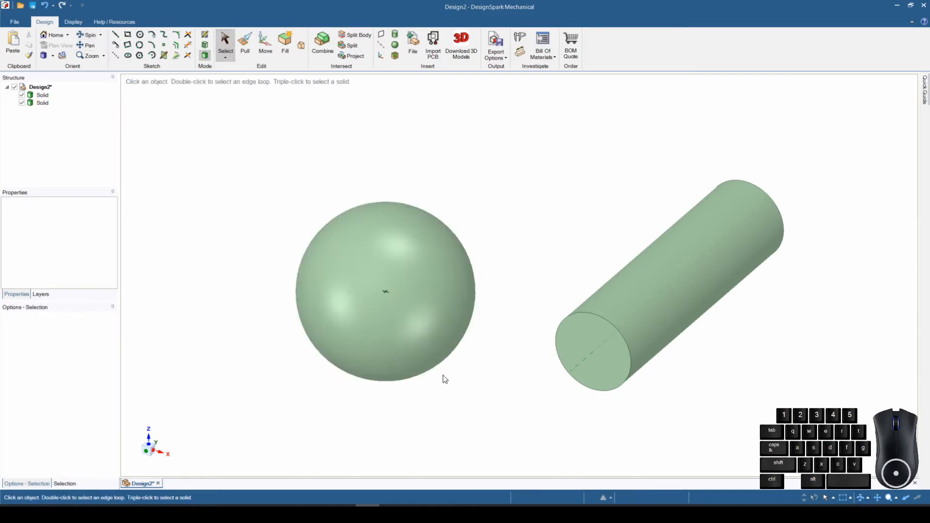
mouse_move(486, 403)
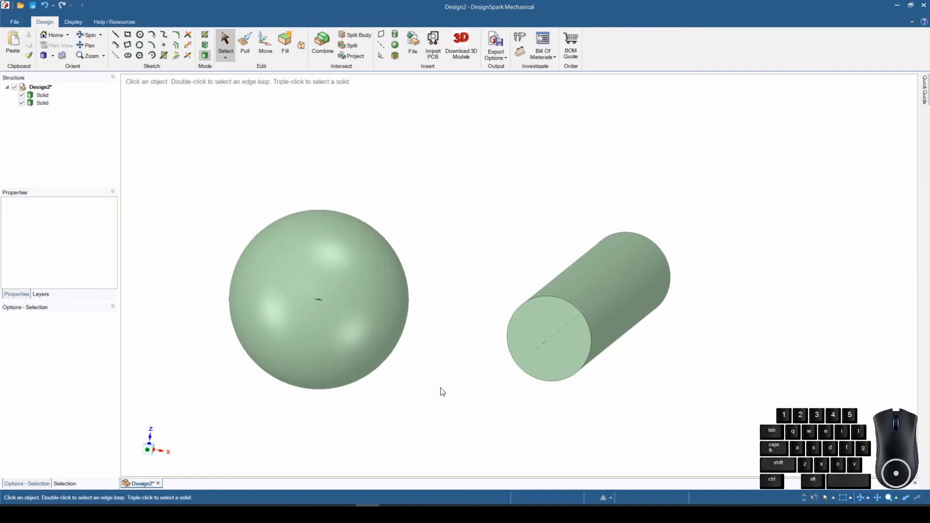
mouse_move(449, 406)
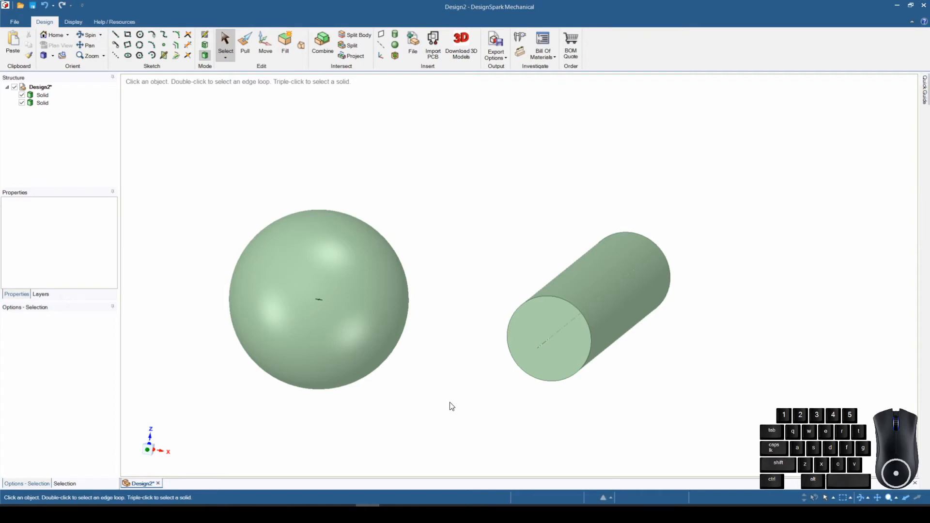
mouse_move(474, 378)
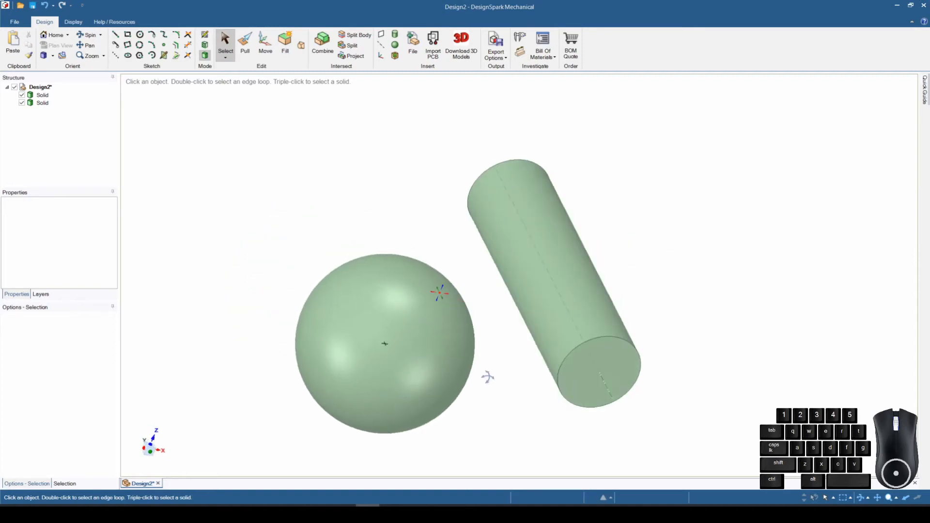
click(385, 344)
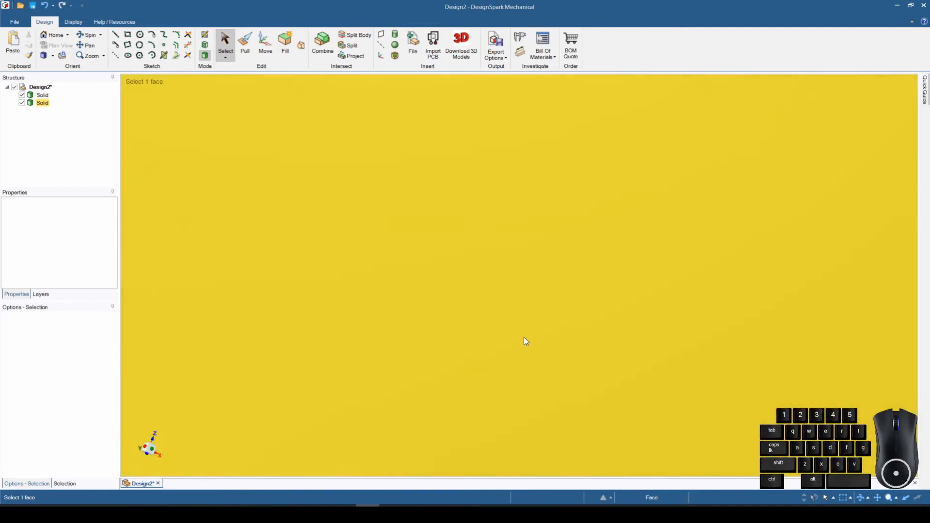
mouse_move(324, 286)
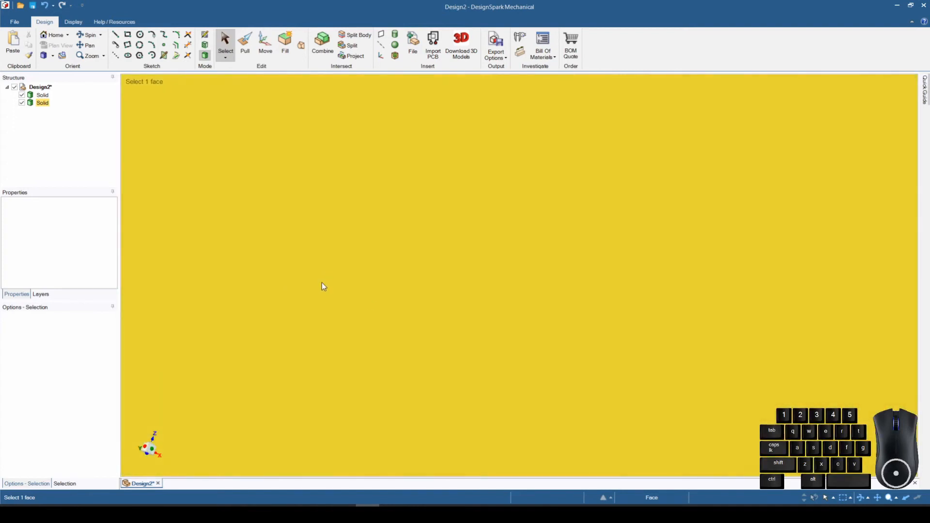
mouse_move(307, 245)
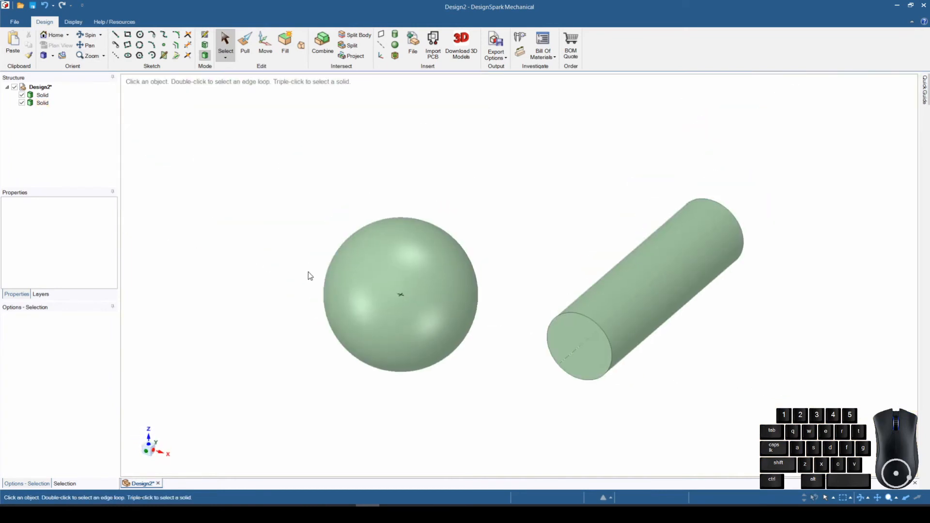
mouse_move(464, 424)
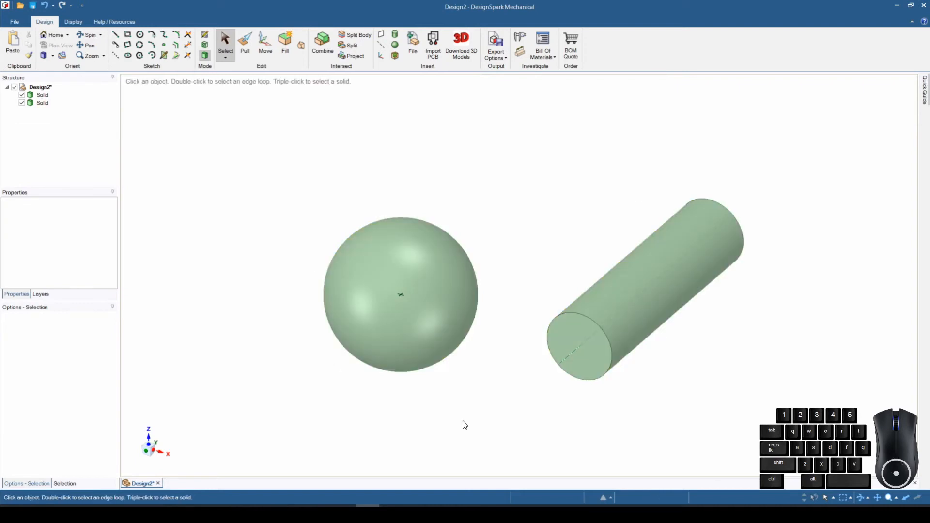
mouse_move(480, 379)
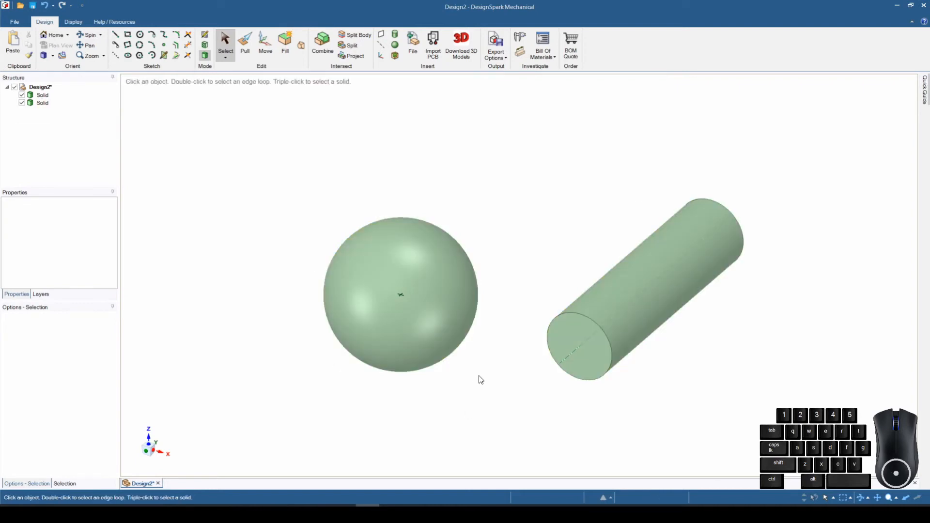
mouse_move(513, 390)
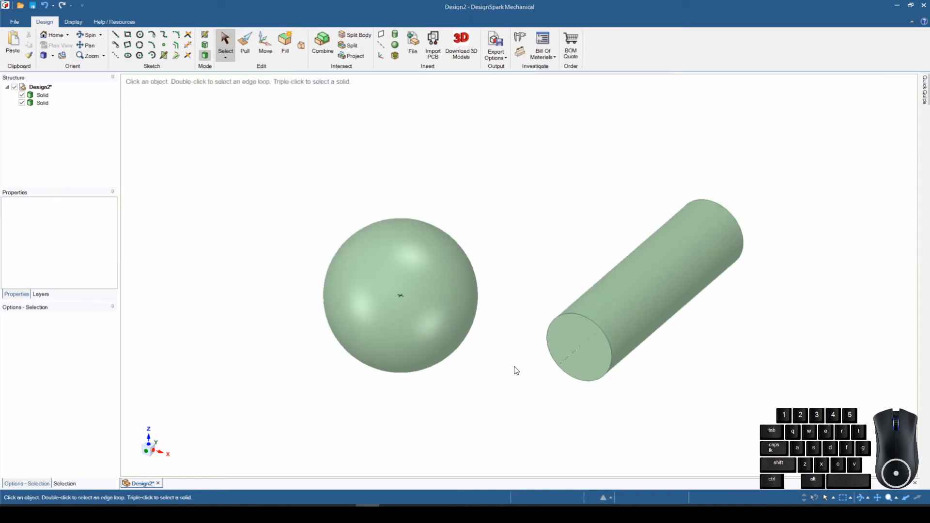
Step: Zoom far out and pan the small sphere and cylinder to the centre of the view
scroll(down, 3)
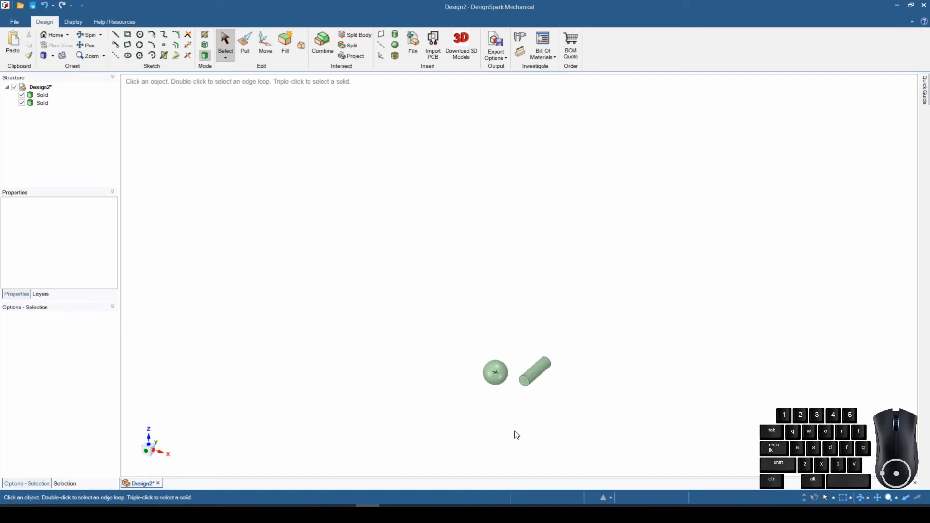
click(494, 372)
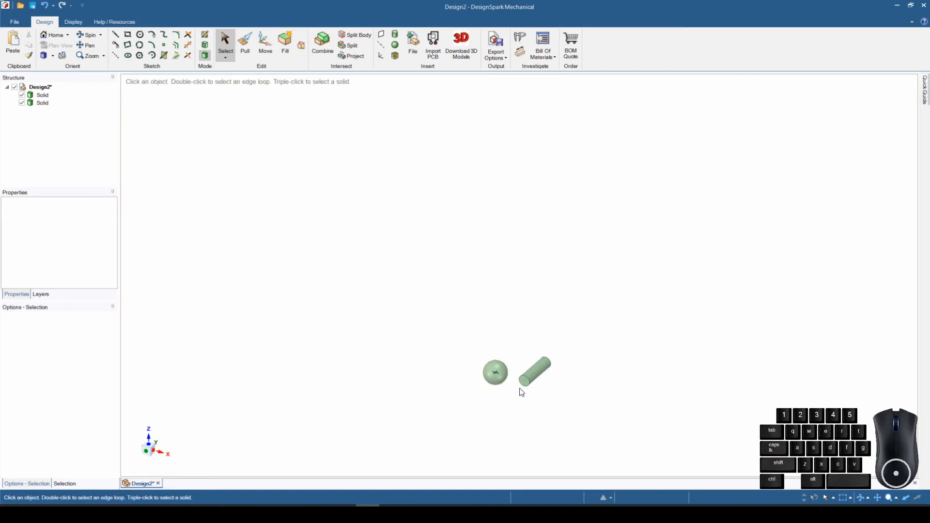
key(shift)
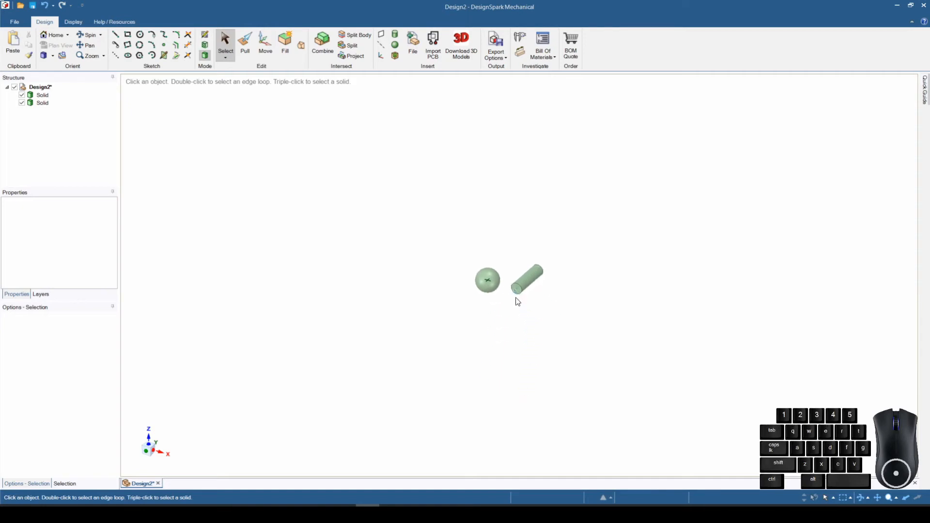
mouse_move(520, 328)
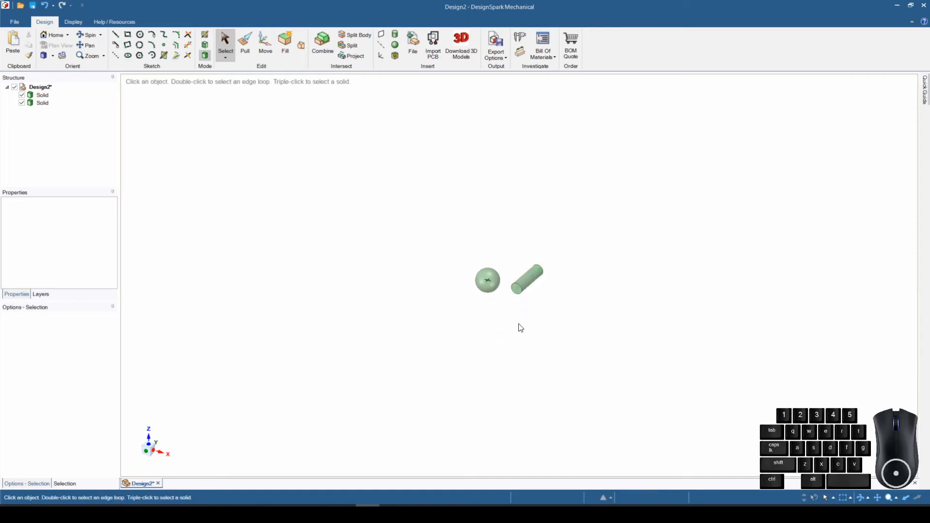
mouse_move(490, 348)
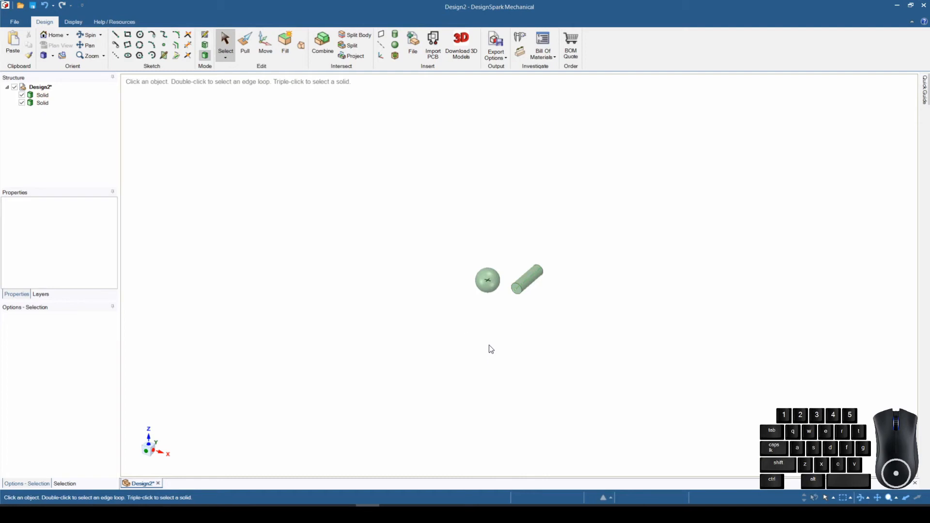
Step: Set the zoomed-out centred arrangement as the home view and return to it
click(66, 35)
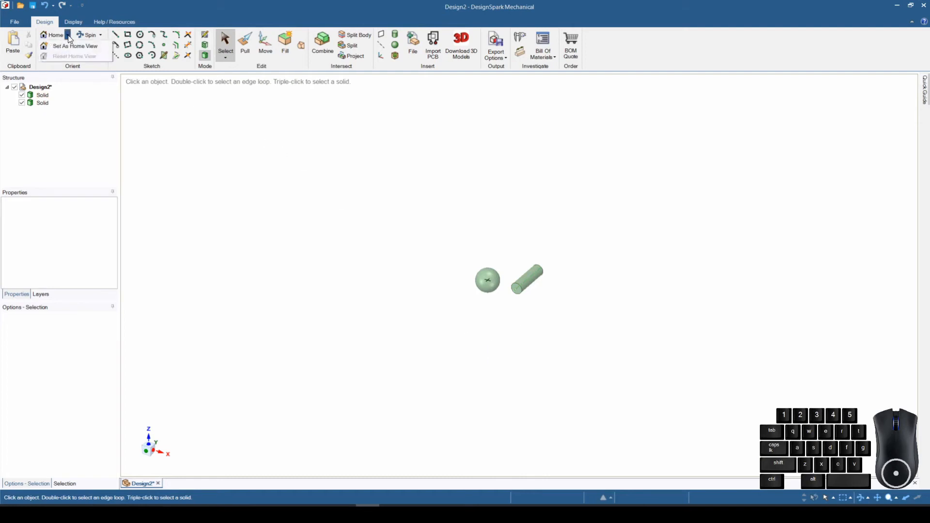
mouse_move(73, 45)
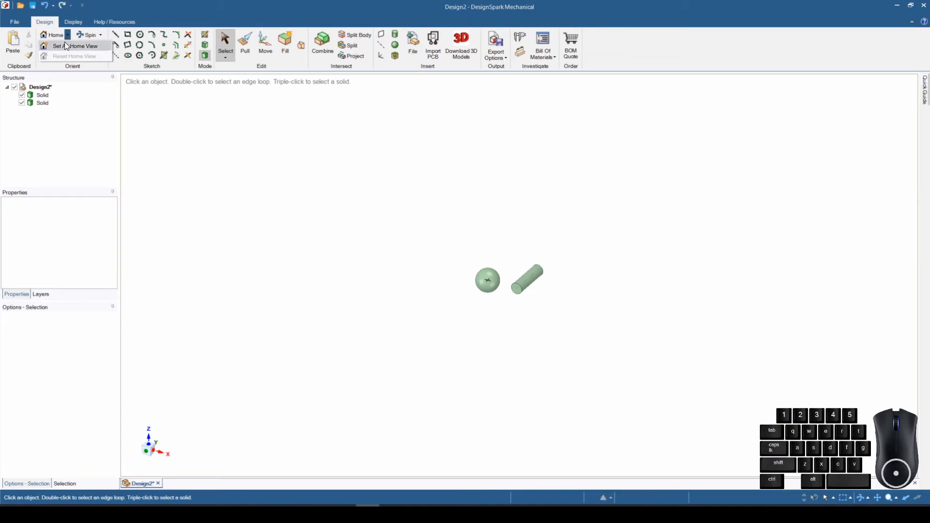
mouse_move(77, 45)
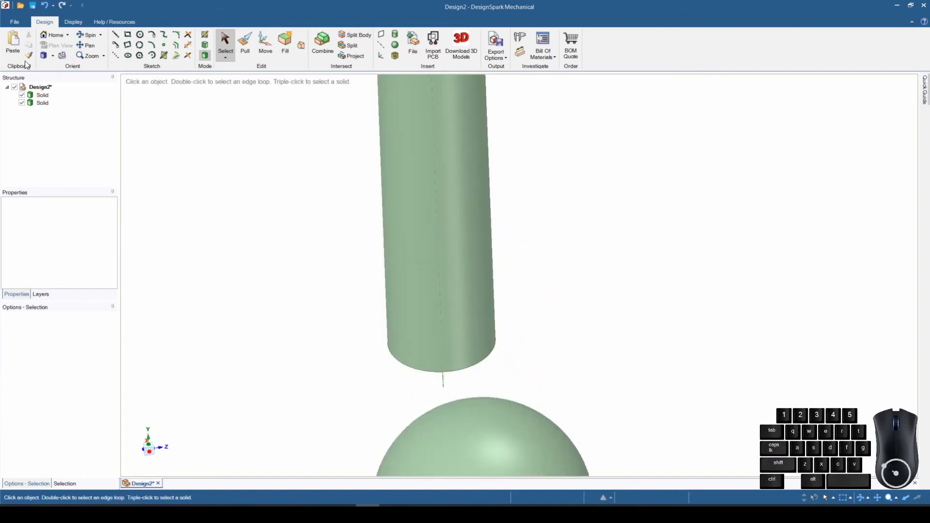
click(53, 35)
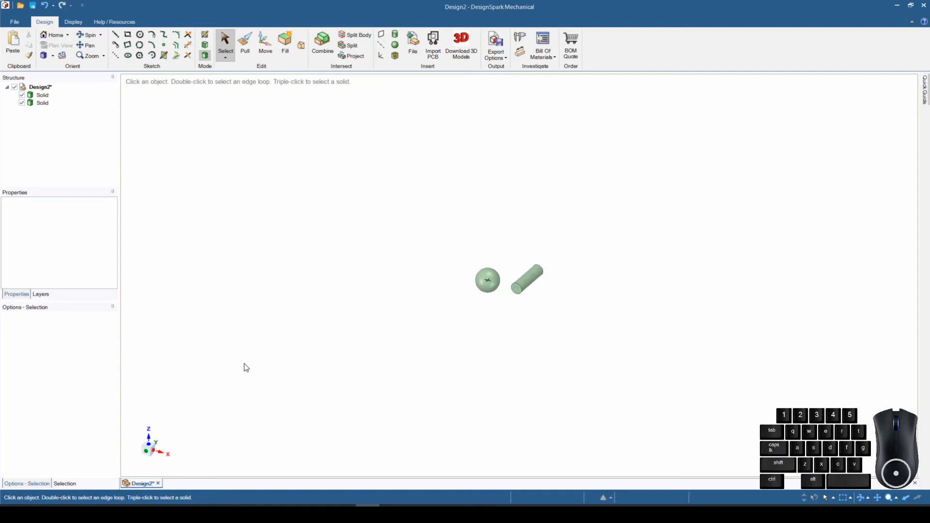
mouse_move(472, 330)
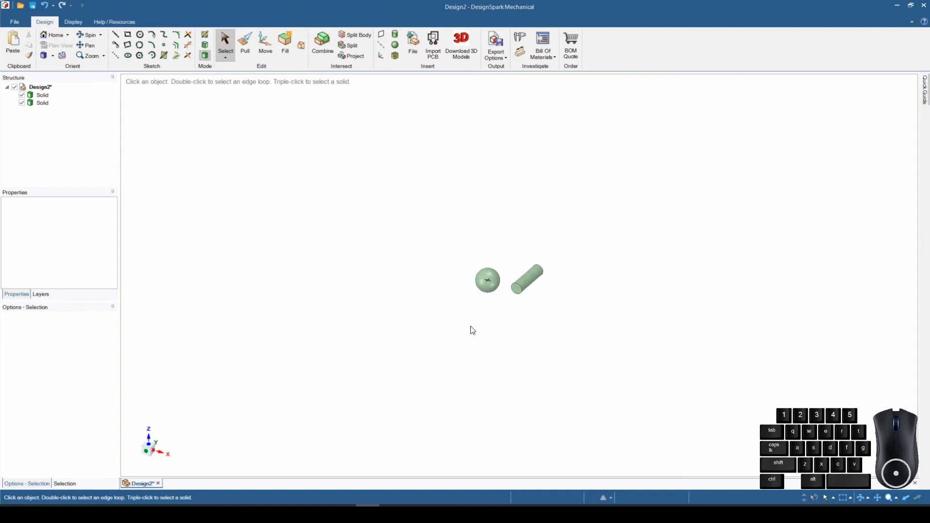
mouse_move(424, 247)
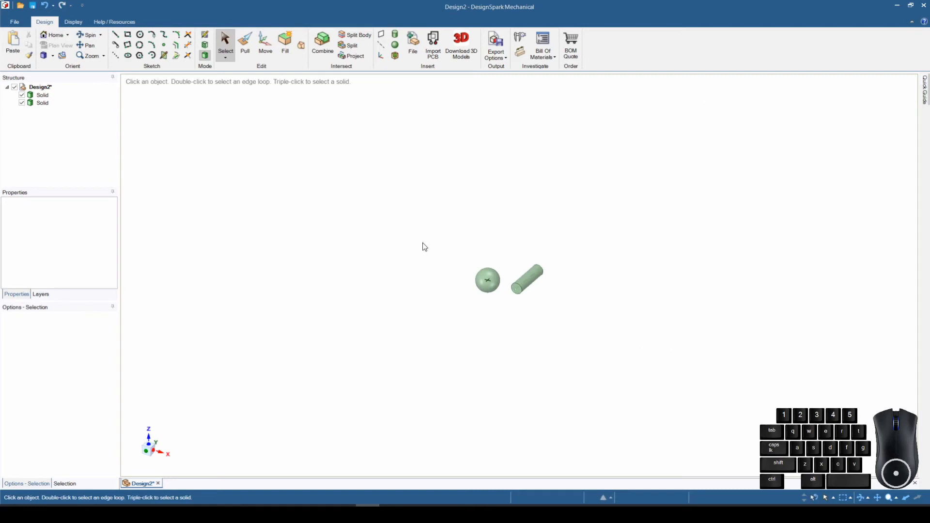
mouse_move(539, 306)
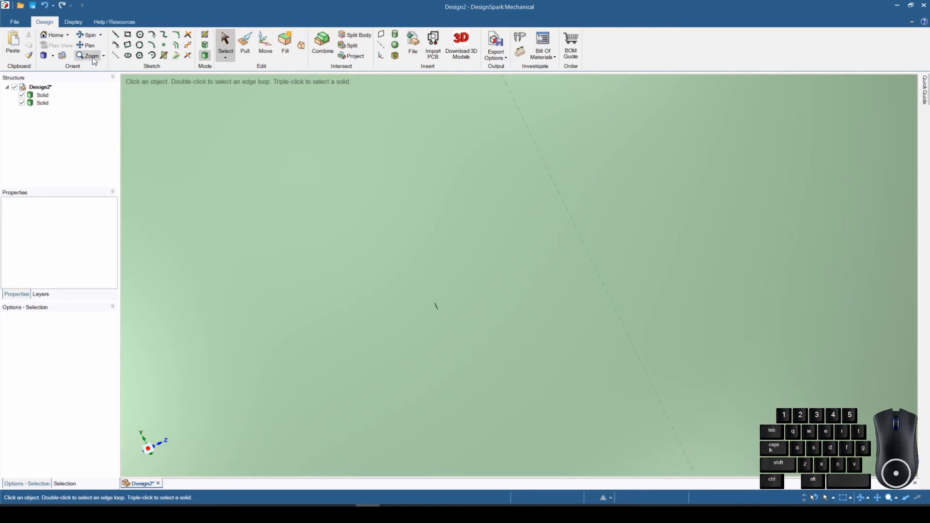
mouse_move(104, 56)
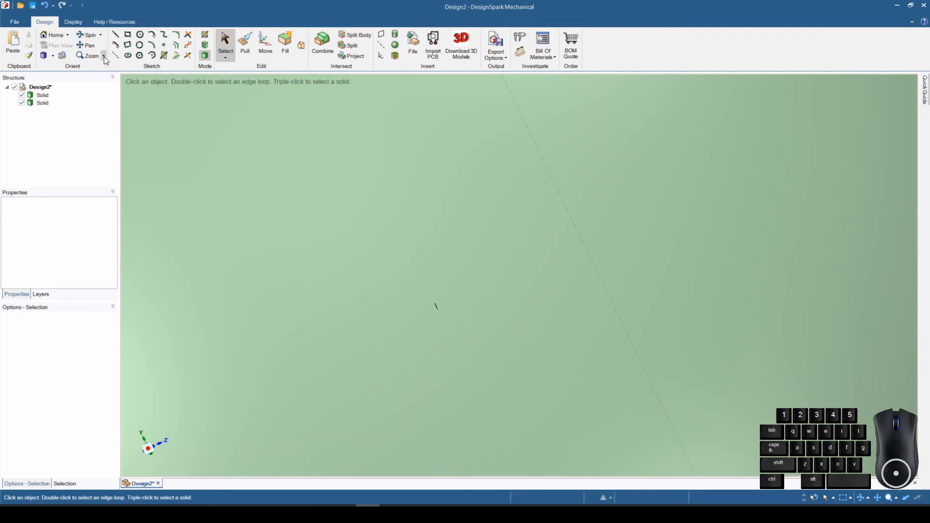
Step: Use Zoom Extents to refit both solids to the window after a close-up
click(104, 56)
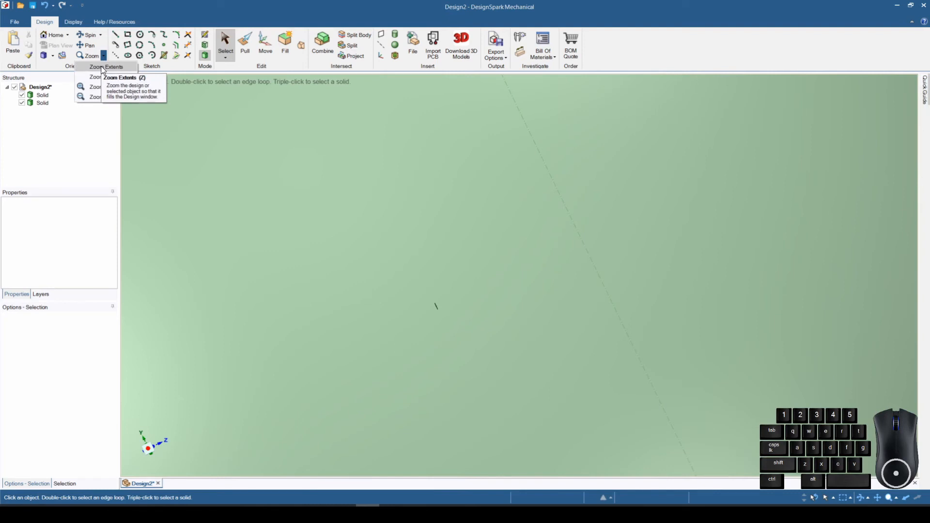
click(112, 77)
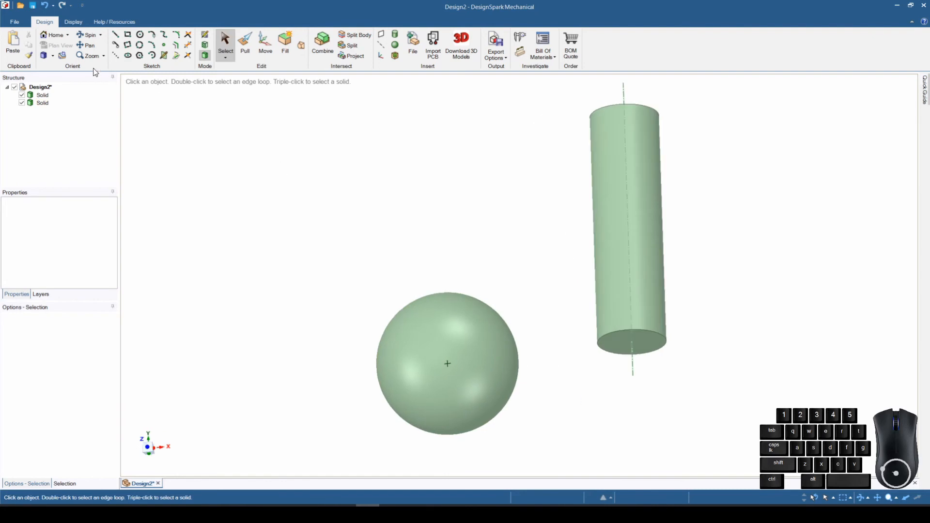
click(53, 34)
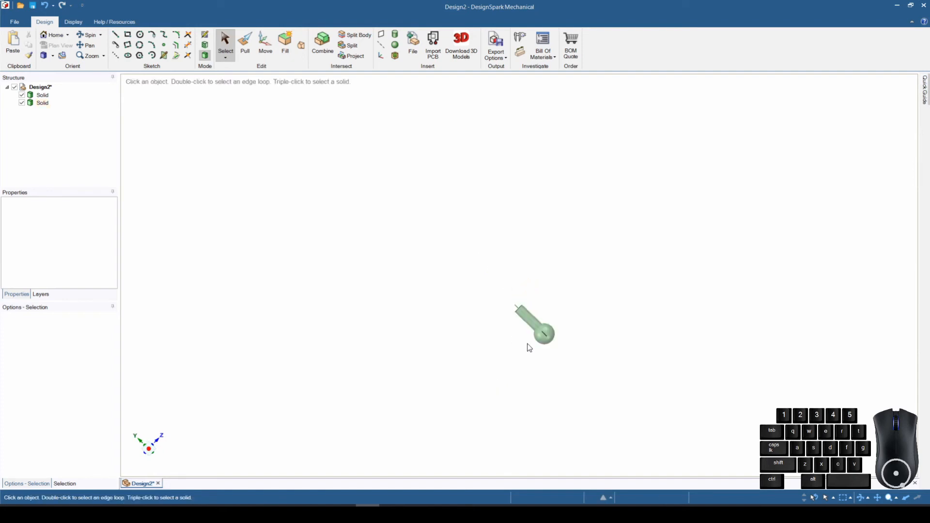
Step: Select a close-up face and refit both solids with Zoom Extents a second time
click(533, 327)
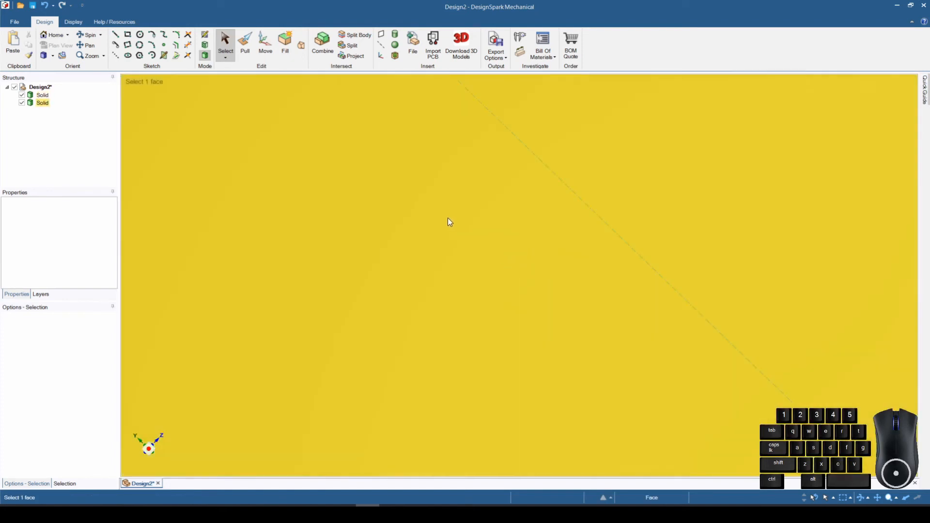
click(103, 56)
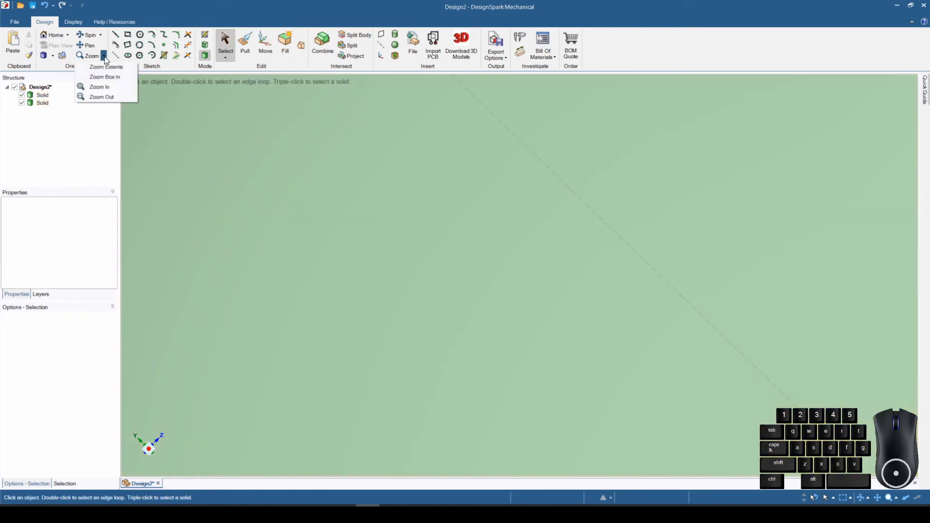
mouse_move(106, 67)
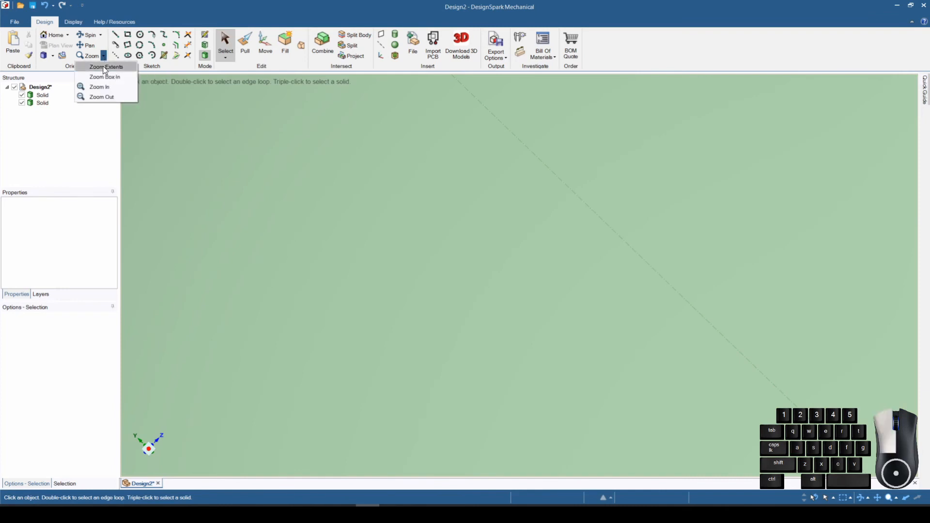
click(104, 67)
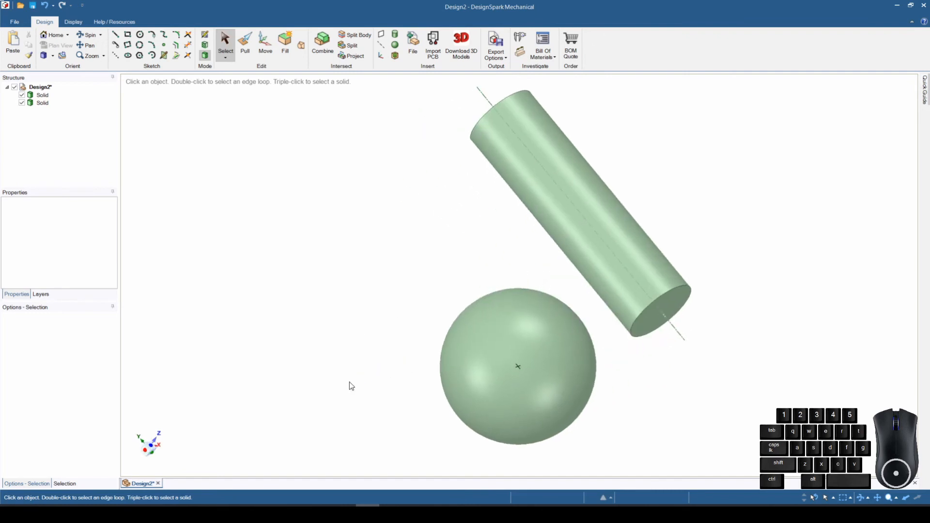
click(52, 34)
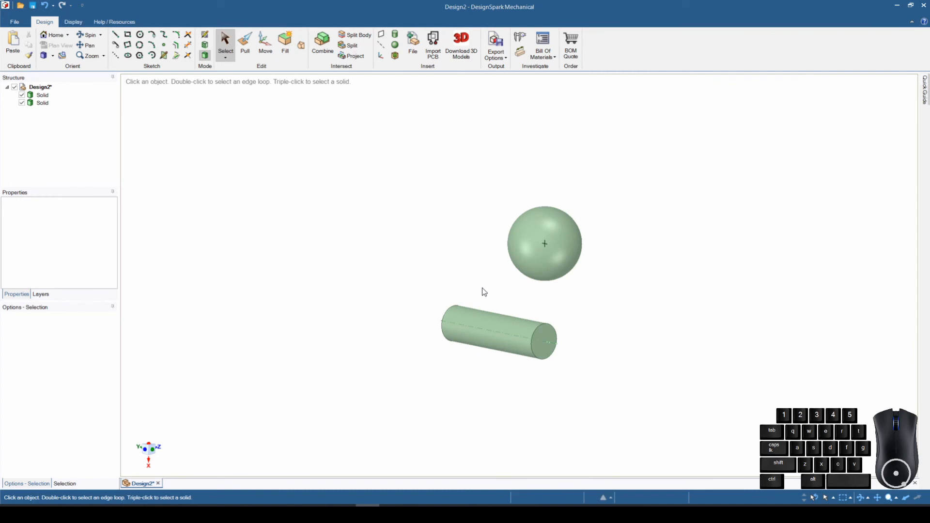
Step: Enter Sketch Mode with the grid laid through the sphere and cylinder
click(204, 38)
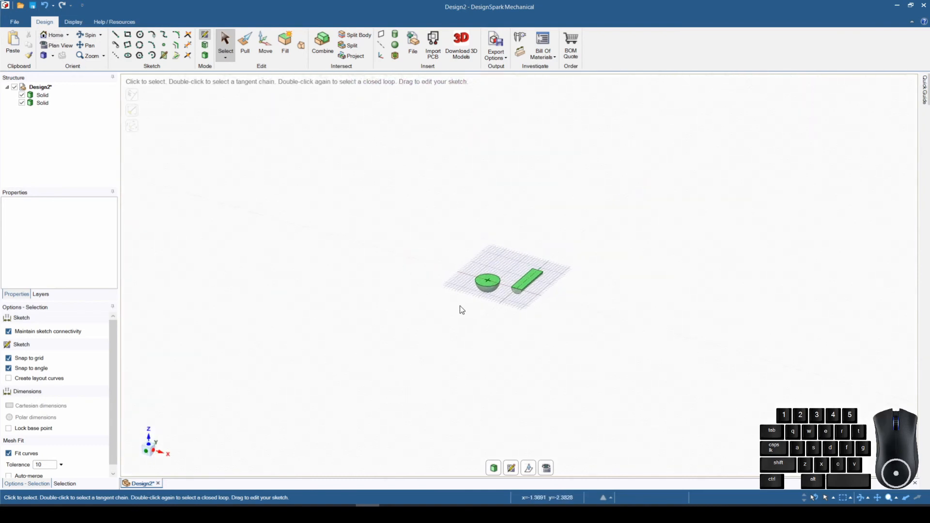
mouse_move(223, 59)
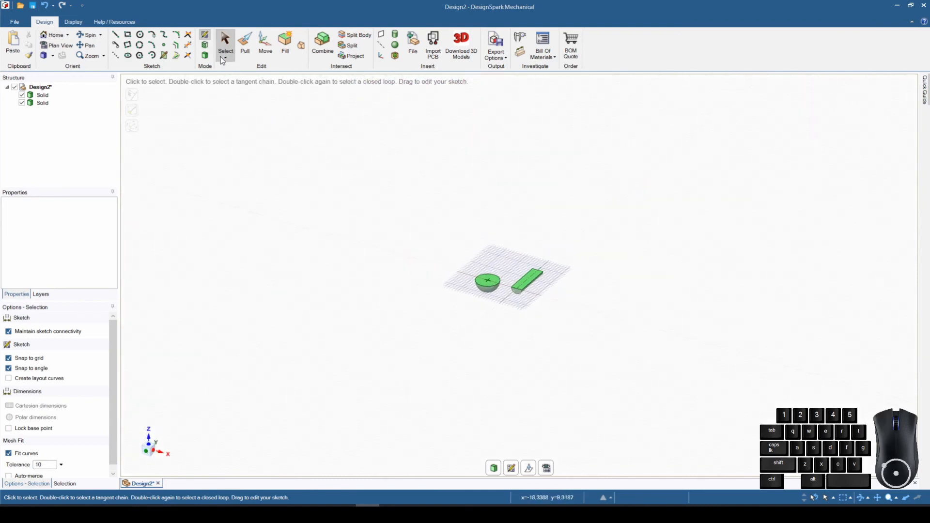
Step: Enter Section Mode to show the sphere and cylinder as hatched cross-sections
click(204, 43)
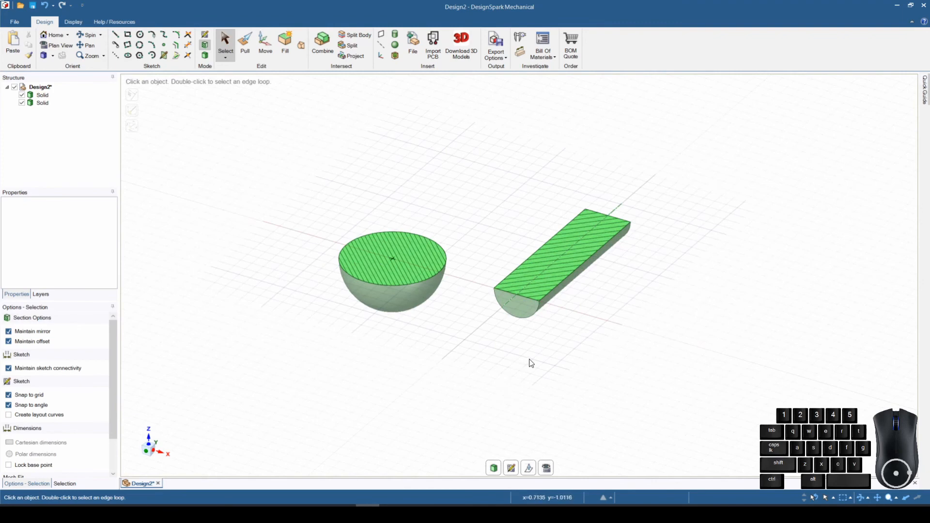
mouse_move(481, 260)
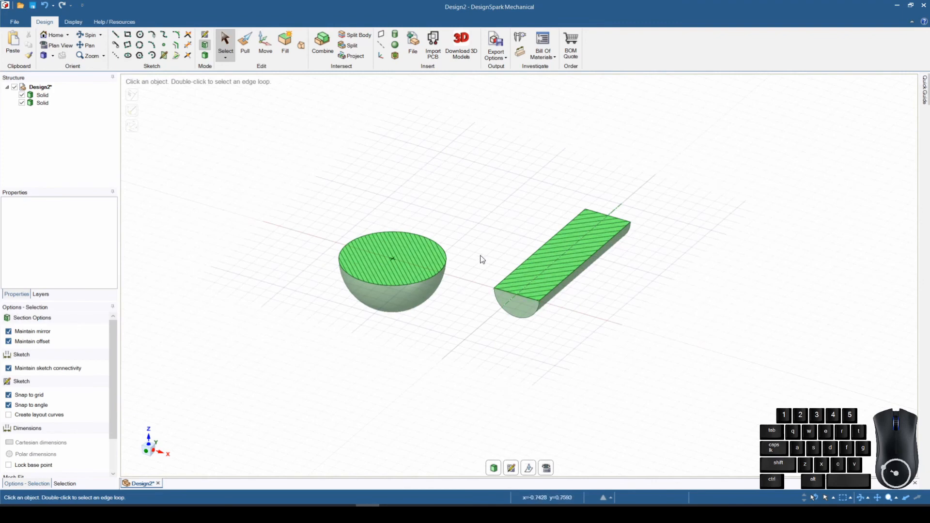
mouse_move(446, 404)
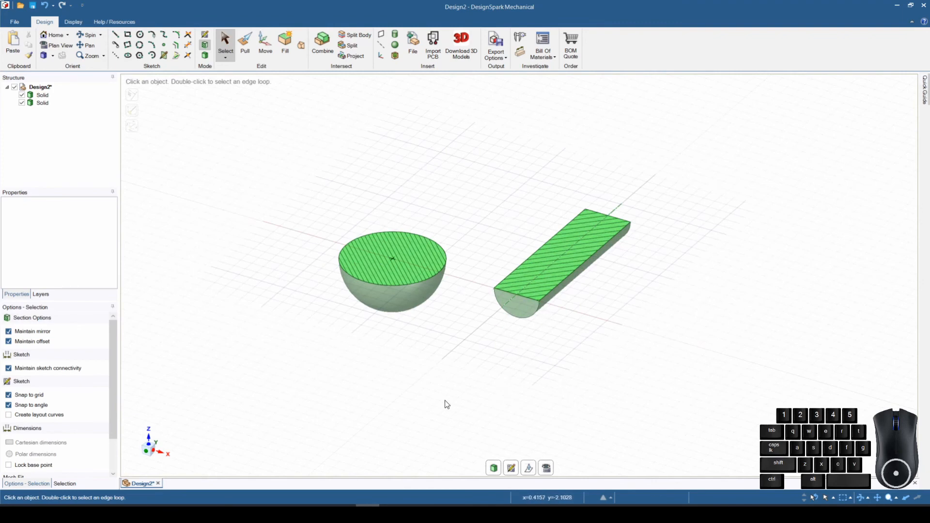
mouse_move(415, 264)
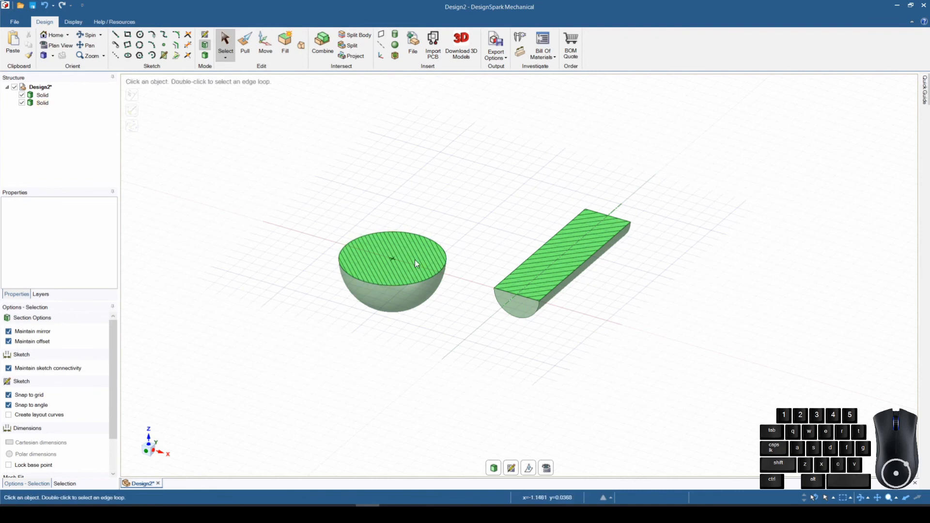
mouse_move(408, 279)
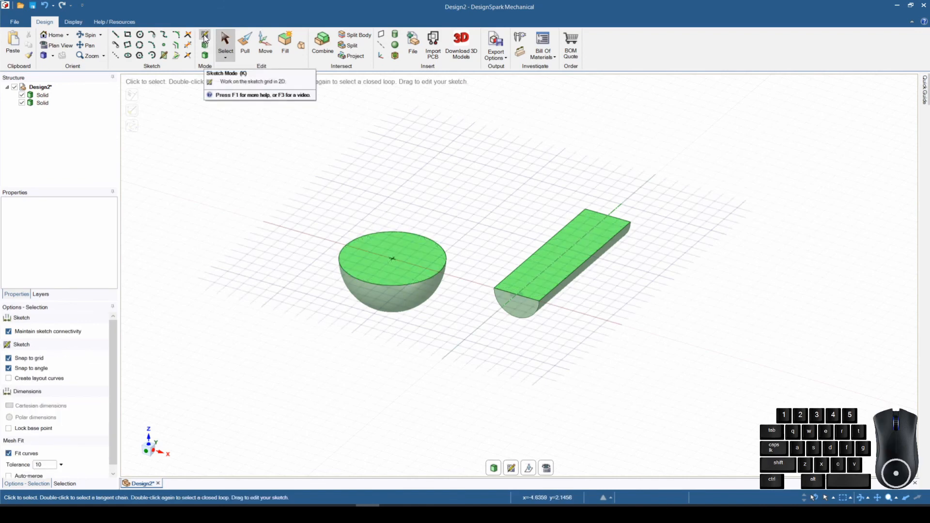
mouse_move(589, 271)
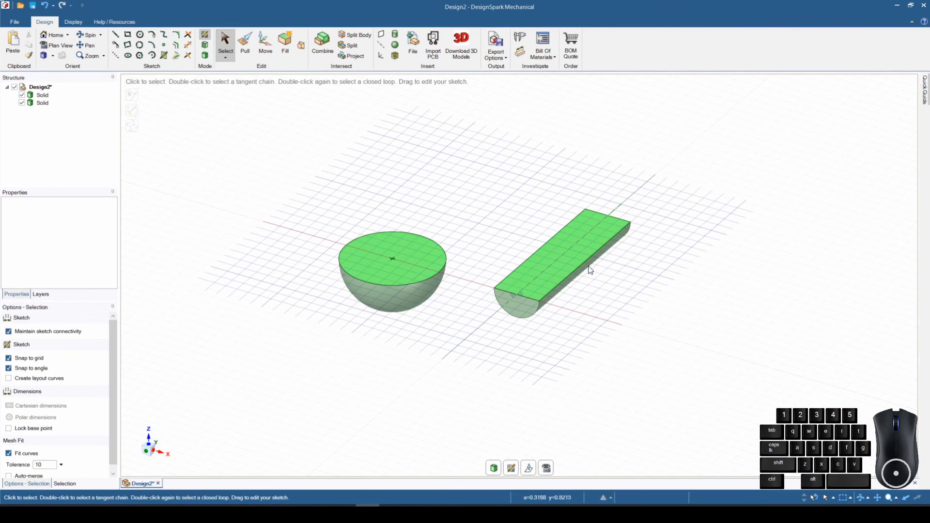
mouse_move(372, 238)
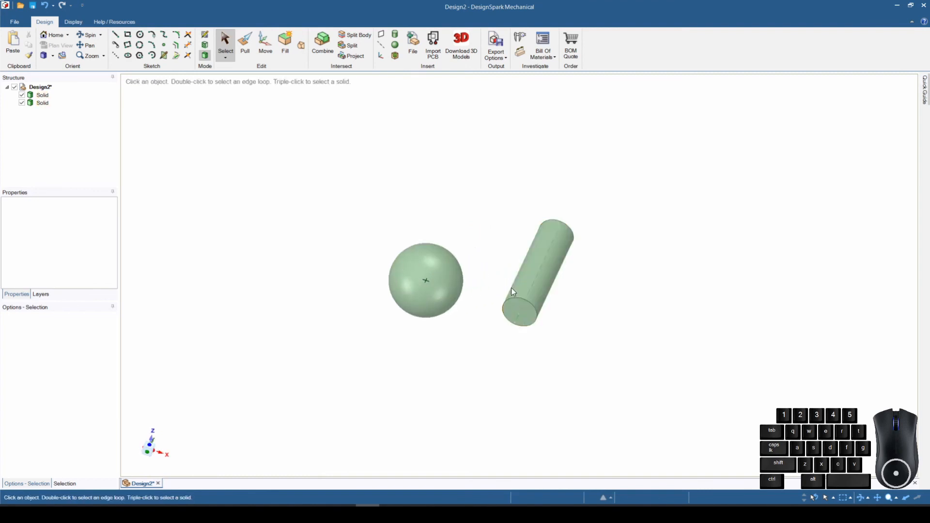
Step: Zoom in on the 3D solids, select the cylinder's curved face, then clear the selection
scroll(up, 3)
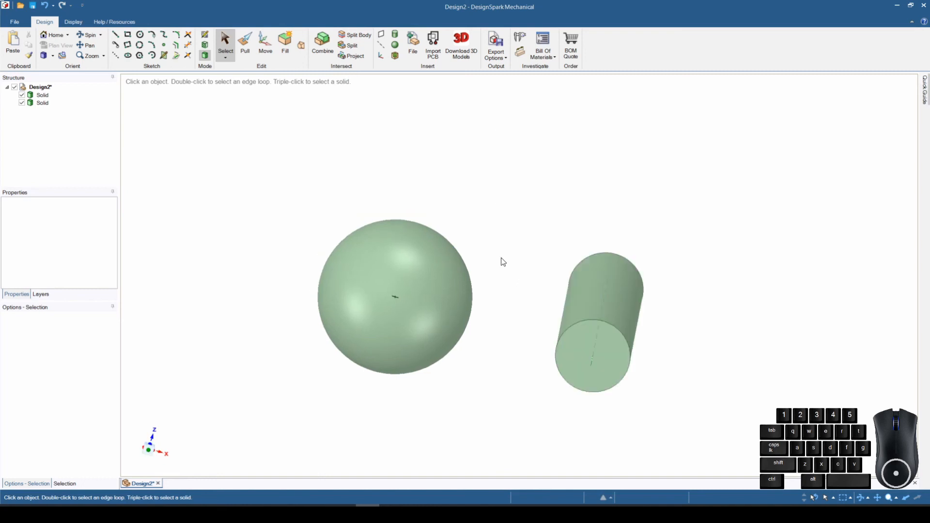
click(612, 268)
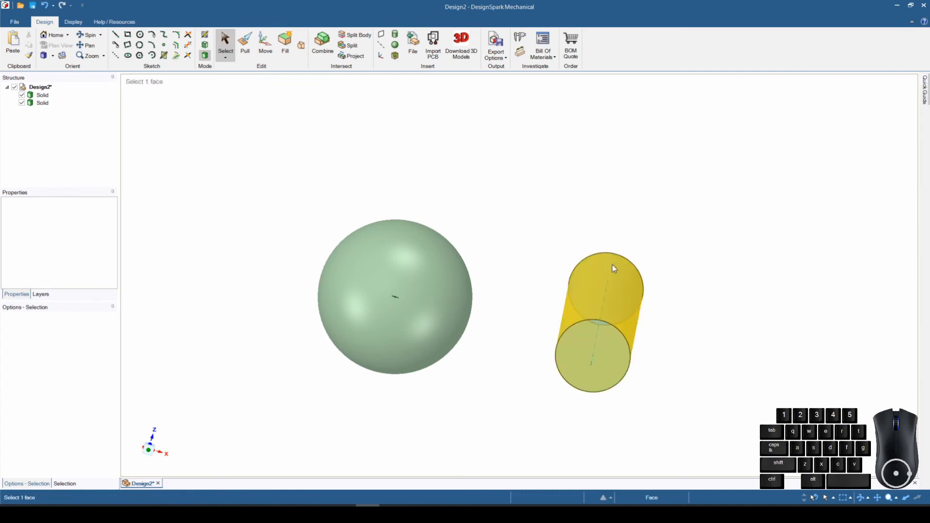
click(829, 308)
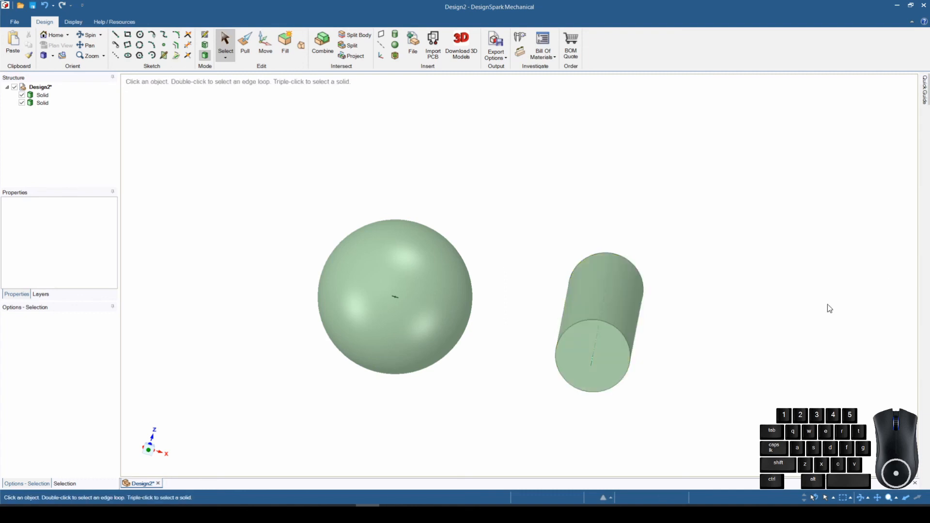
mouse_move(801, 325)
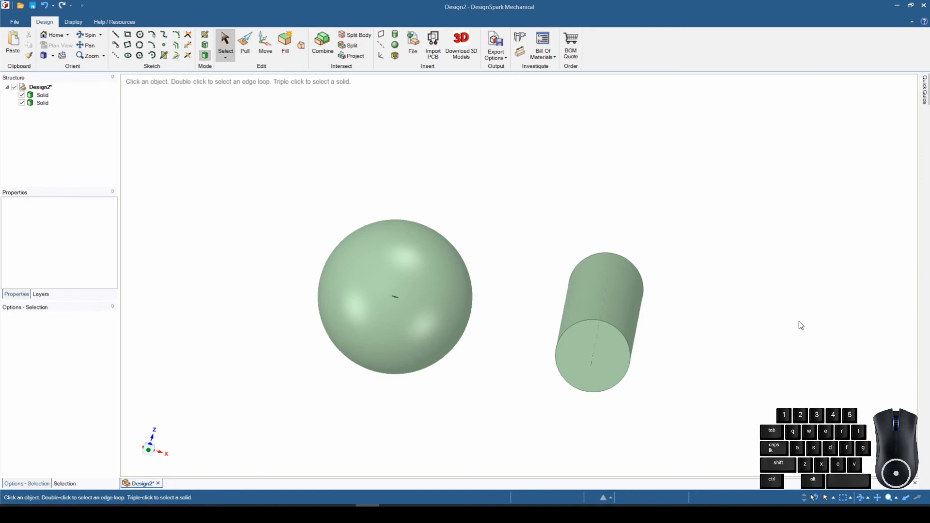
mouse_move(779, 332)
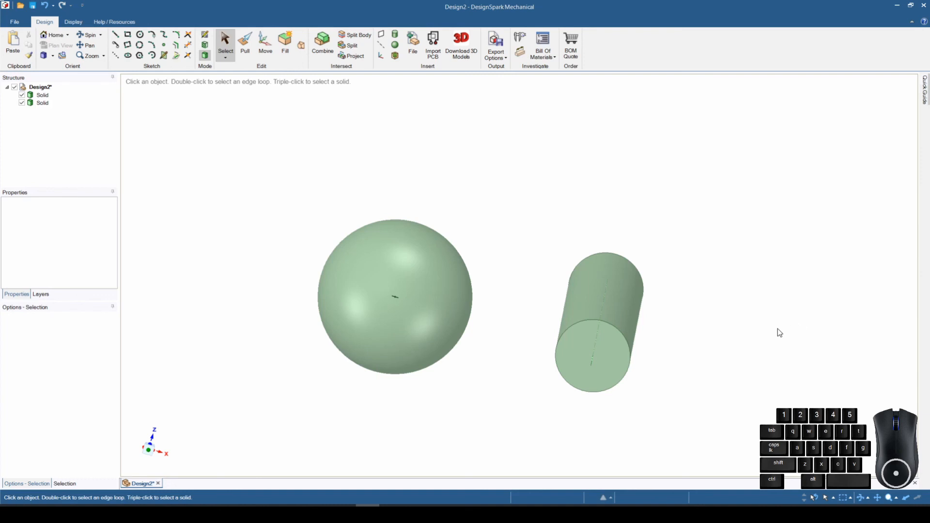